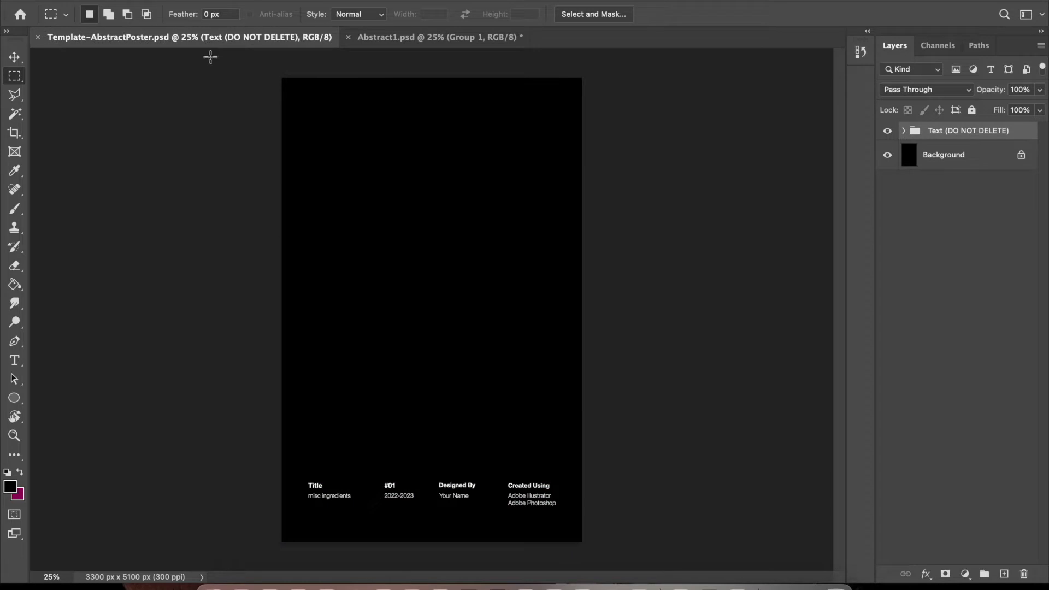
Step: Switch to the Abstract1.psd document showing its blurred pink-blue gradient base
left_click(435, 36)
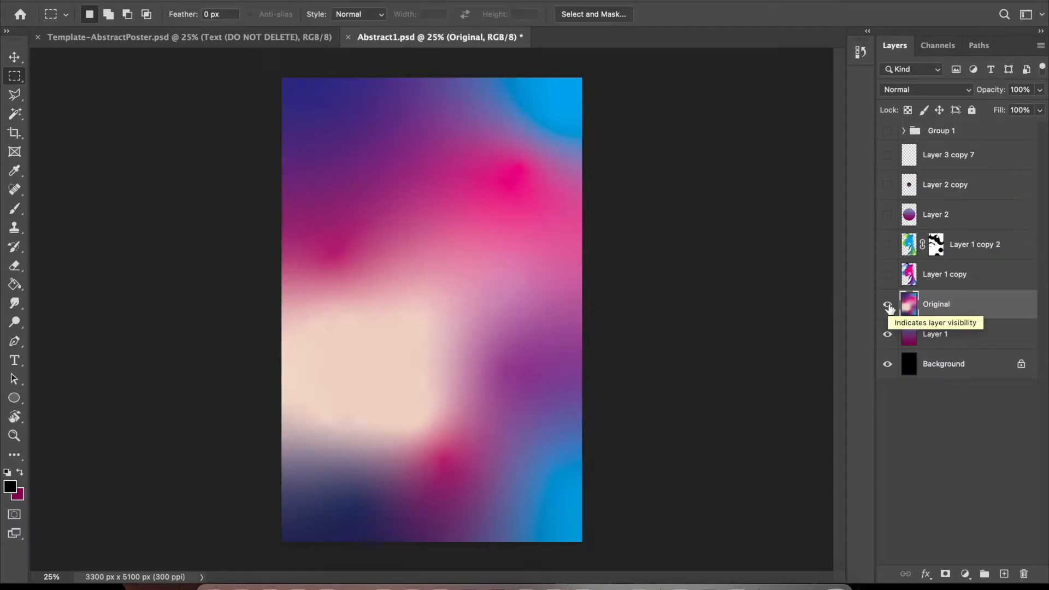
Step: Hide the Original layer and turn the abstract poster's upper layers back on
left_click(888, 305)
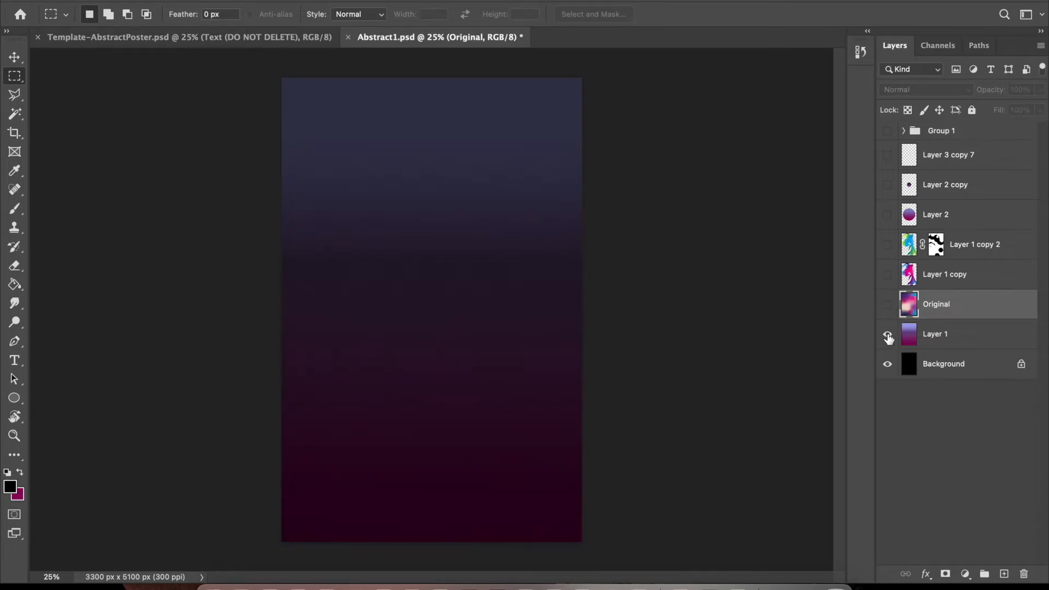
left_click(888, 274)
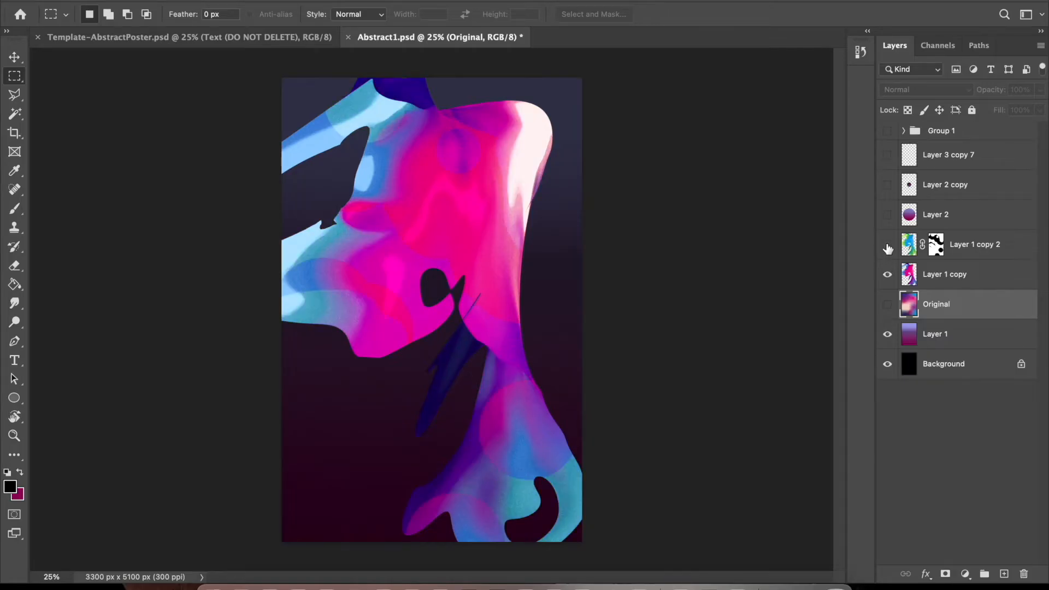
left_click(888, 274)
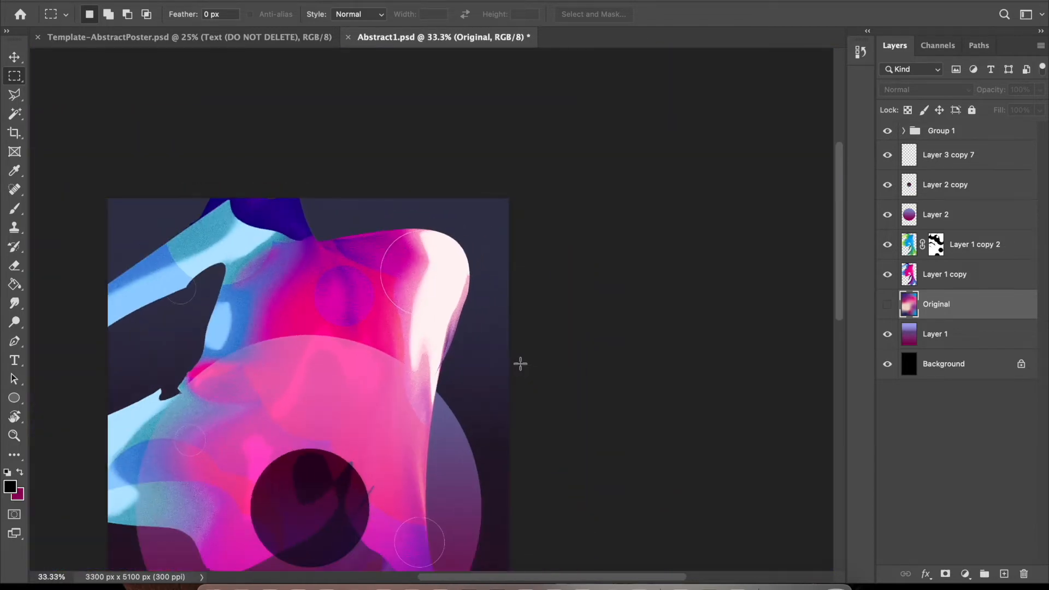
scroll("down", 3)
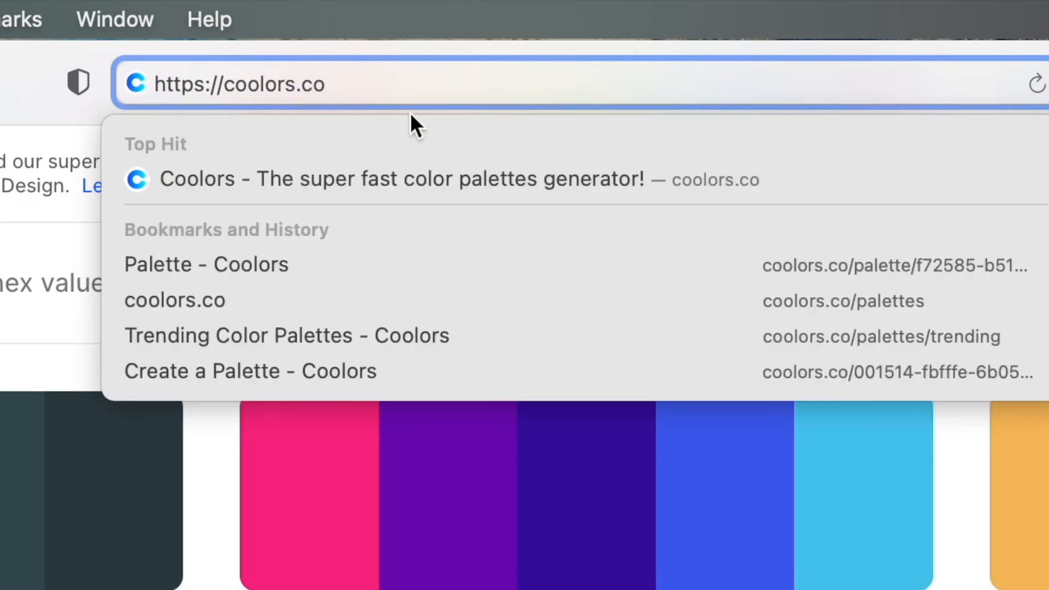
Step: Open Coolors' trending palettes page and scroll down through the palette list
left_click(318, 84)
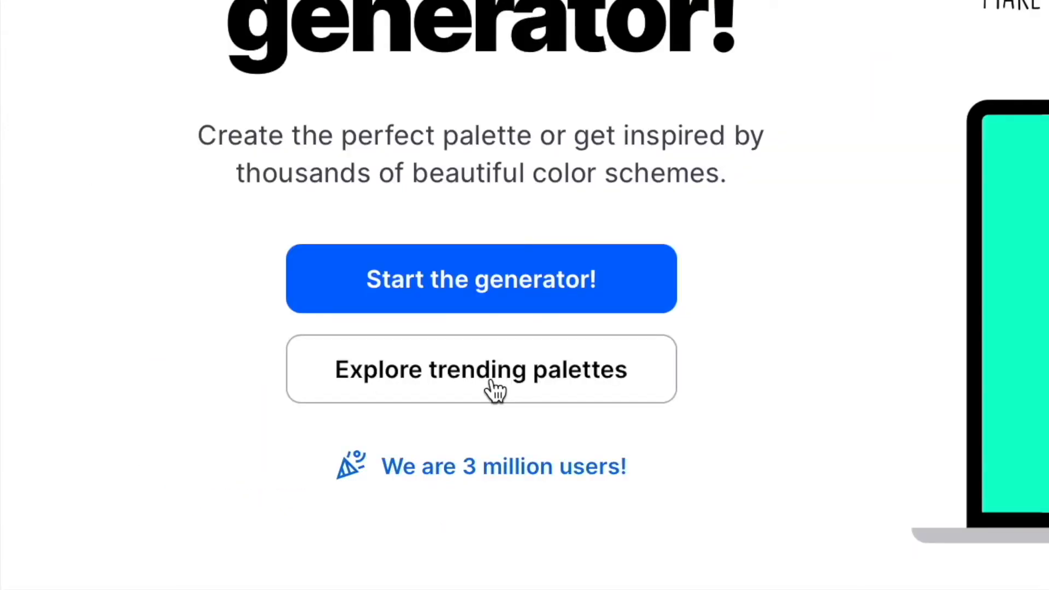
left_click(481, 369)
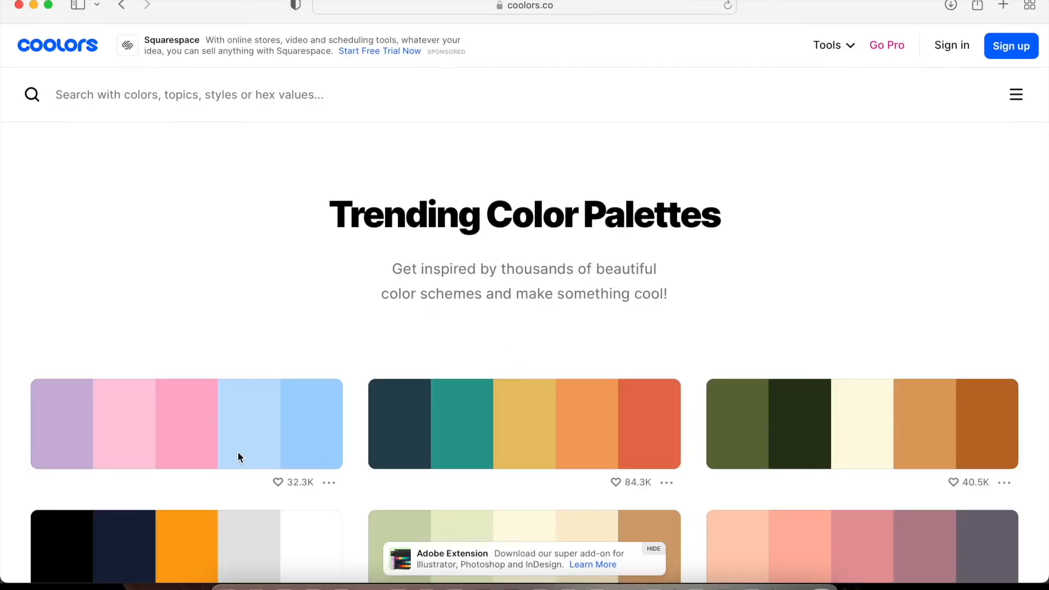
scroll("down", 3)
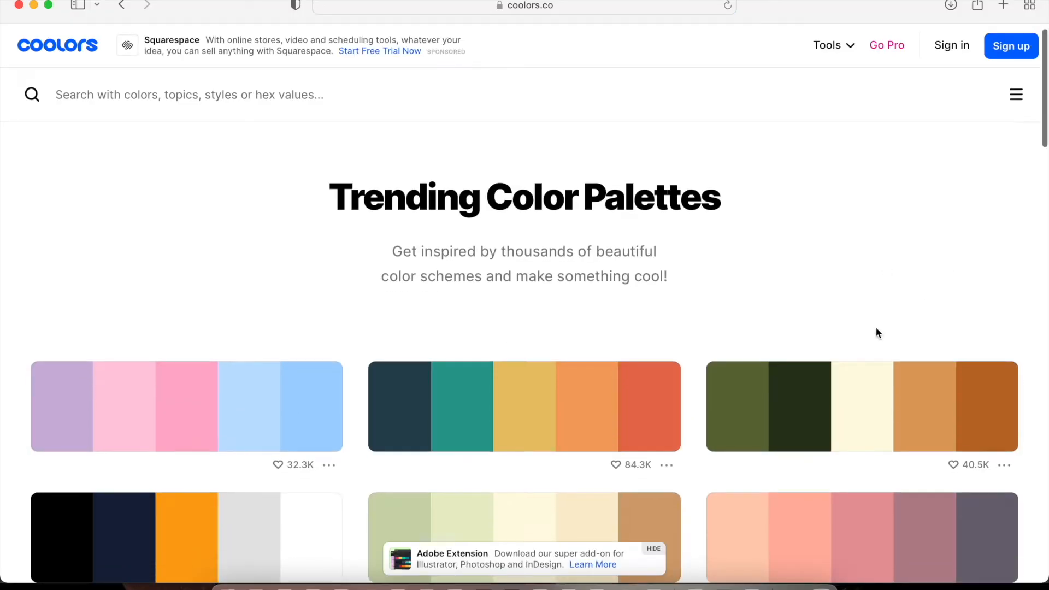
scroll("down", 3)
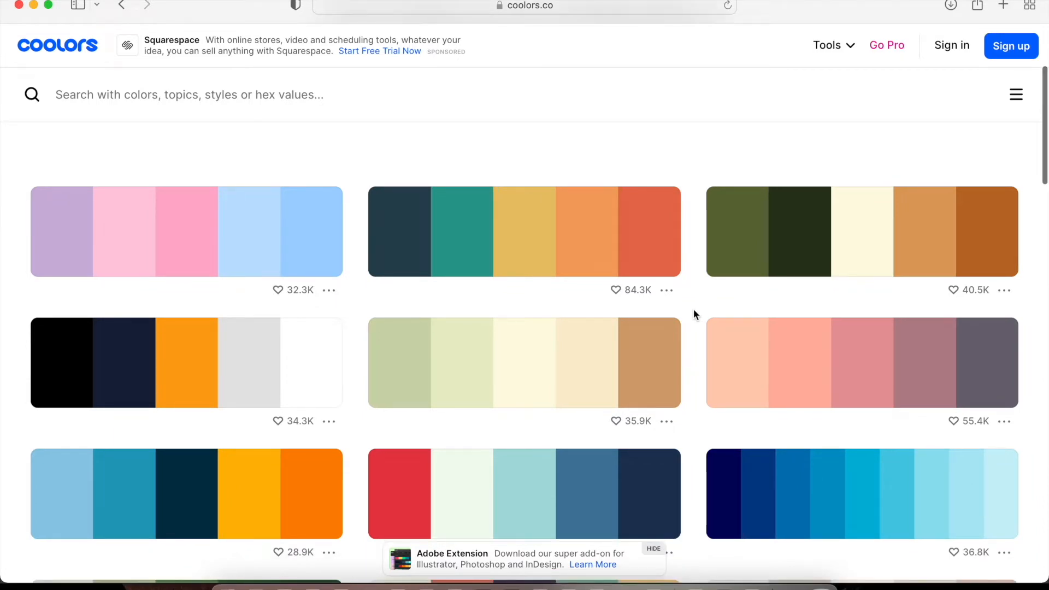
scroll("down", 3)
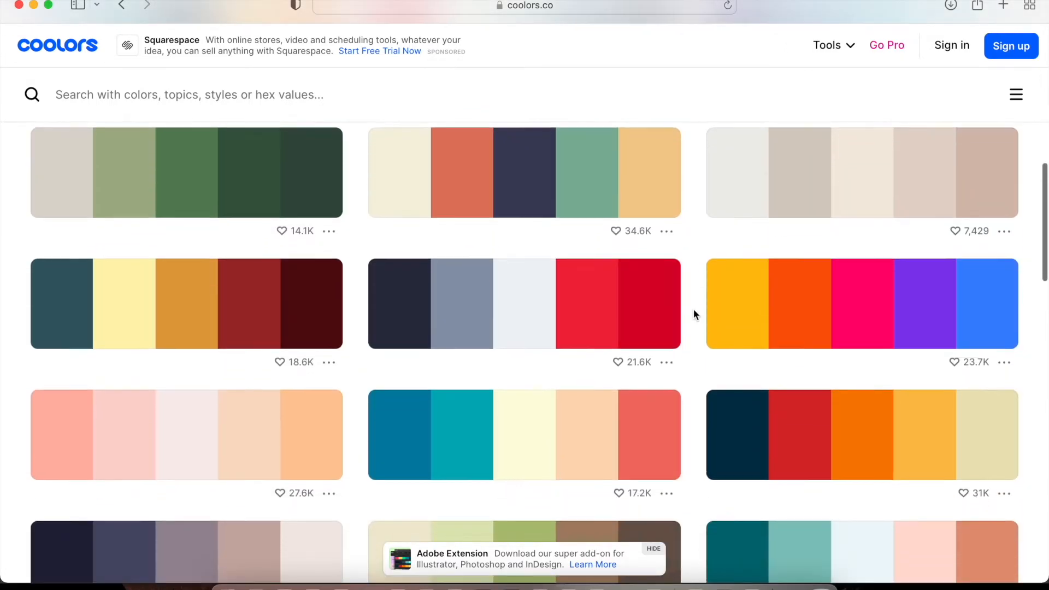
scroll("down", 3)
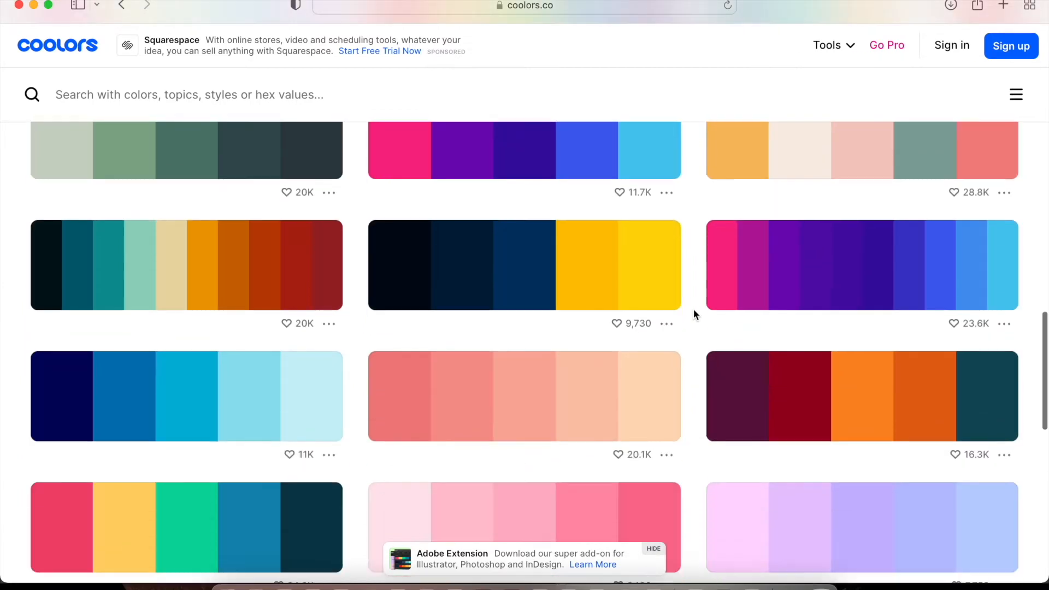
scroll("down", 3)
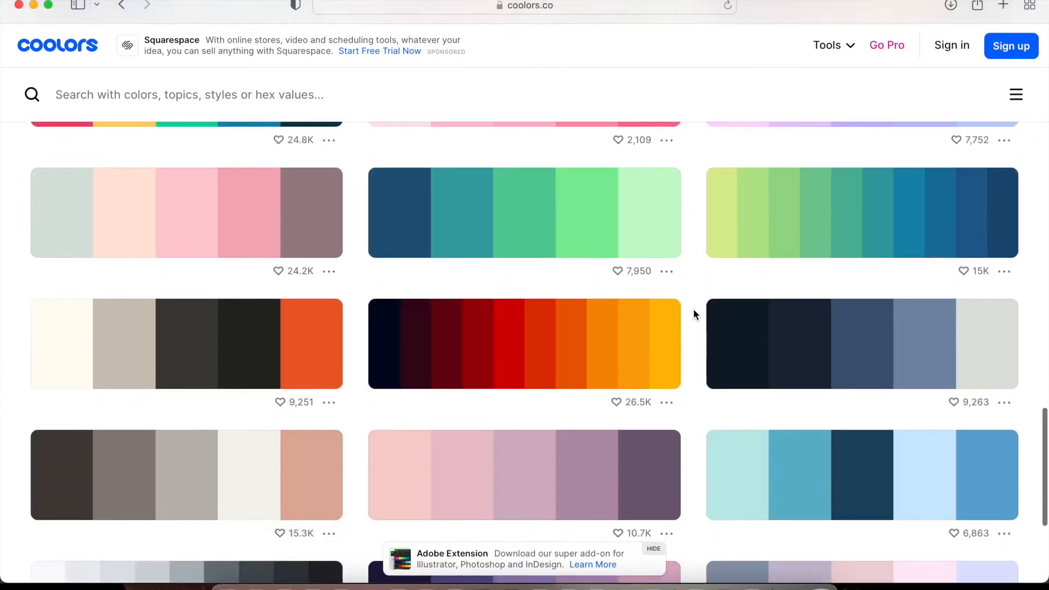
scroll("down", 3)
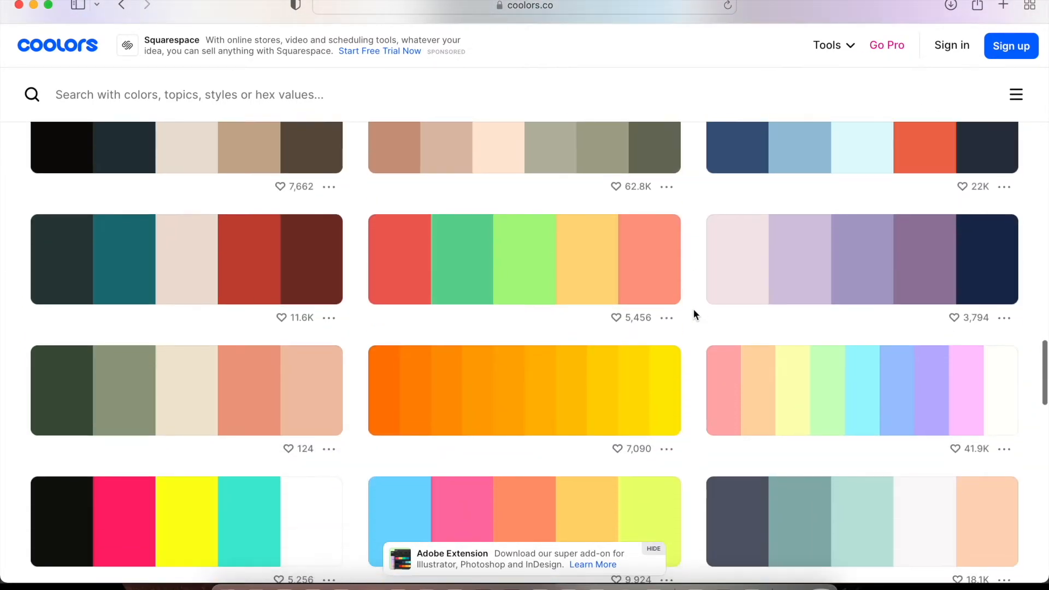
scroll("down", 3)
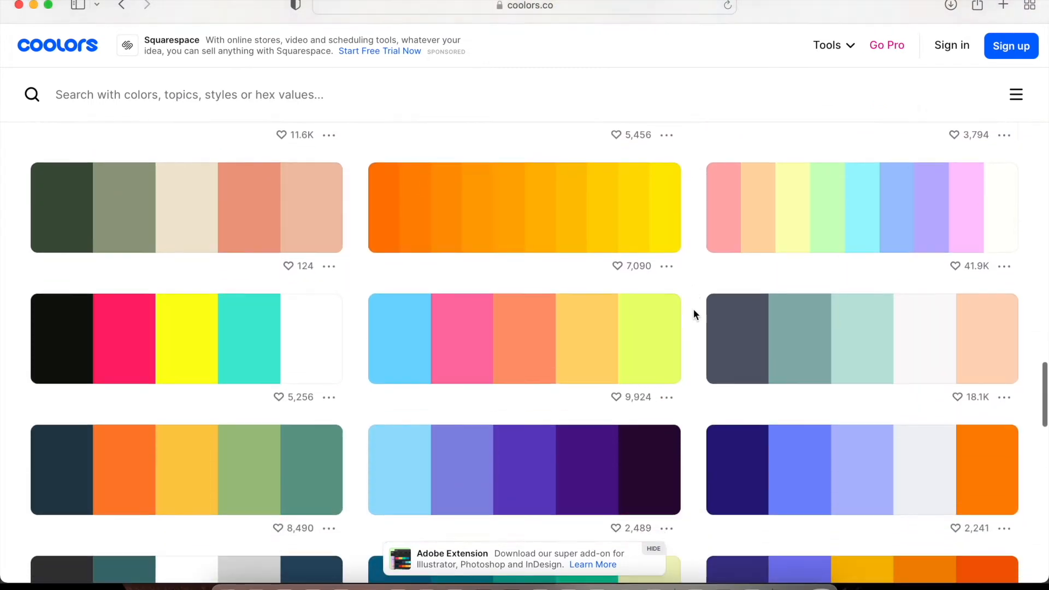
scroll("down", 3)
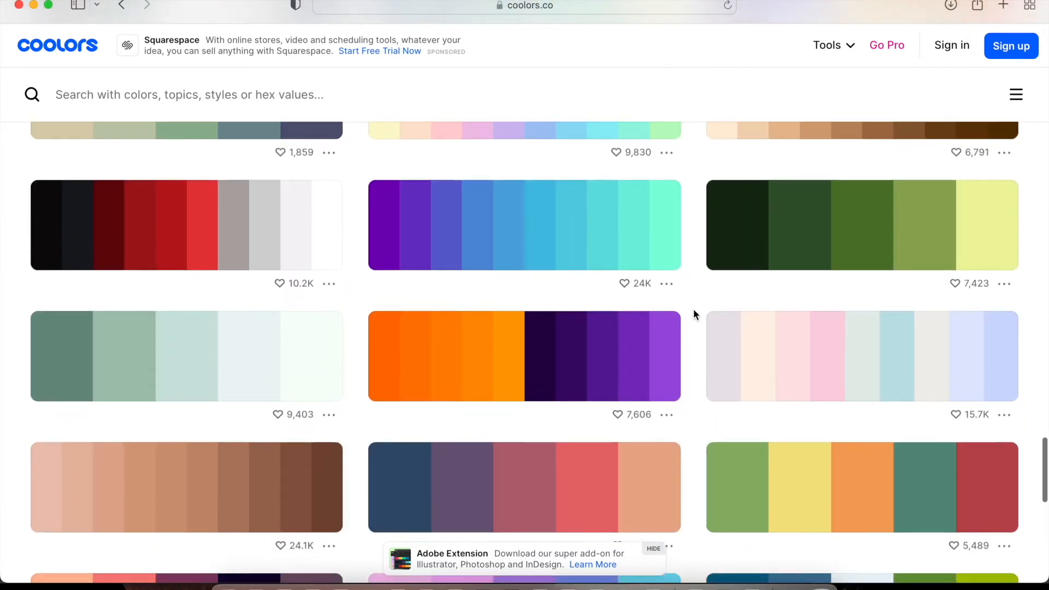
scroll("down", 3)
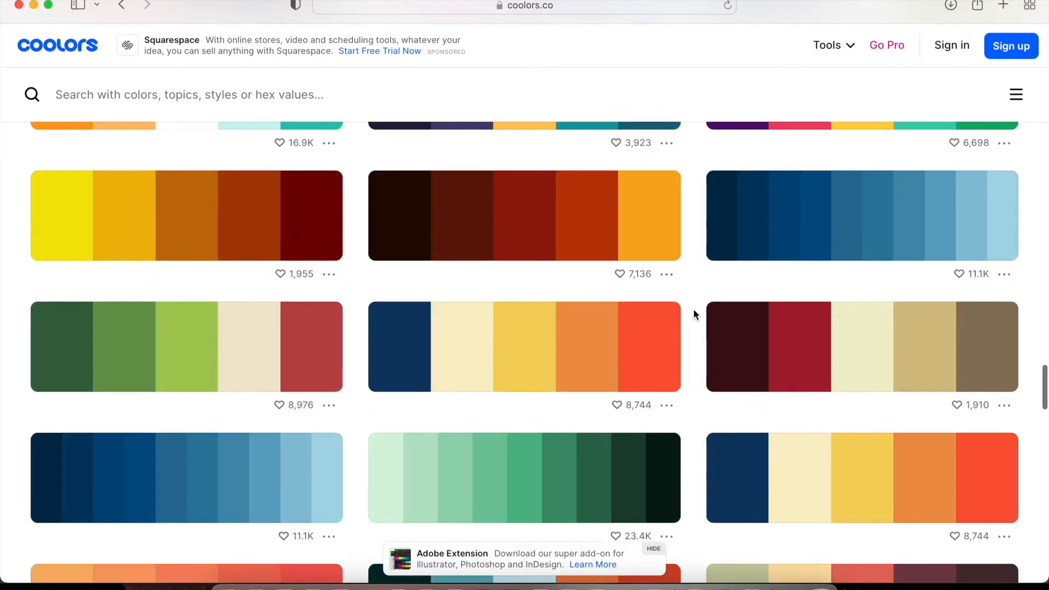
scroll("down", 3)
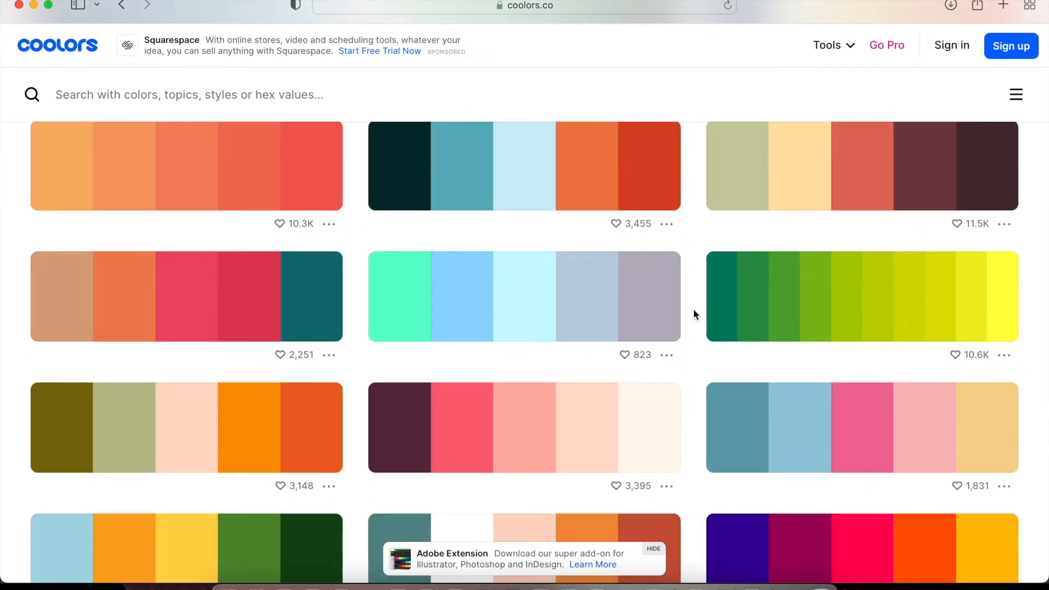
scroll("down", 3)
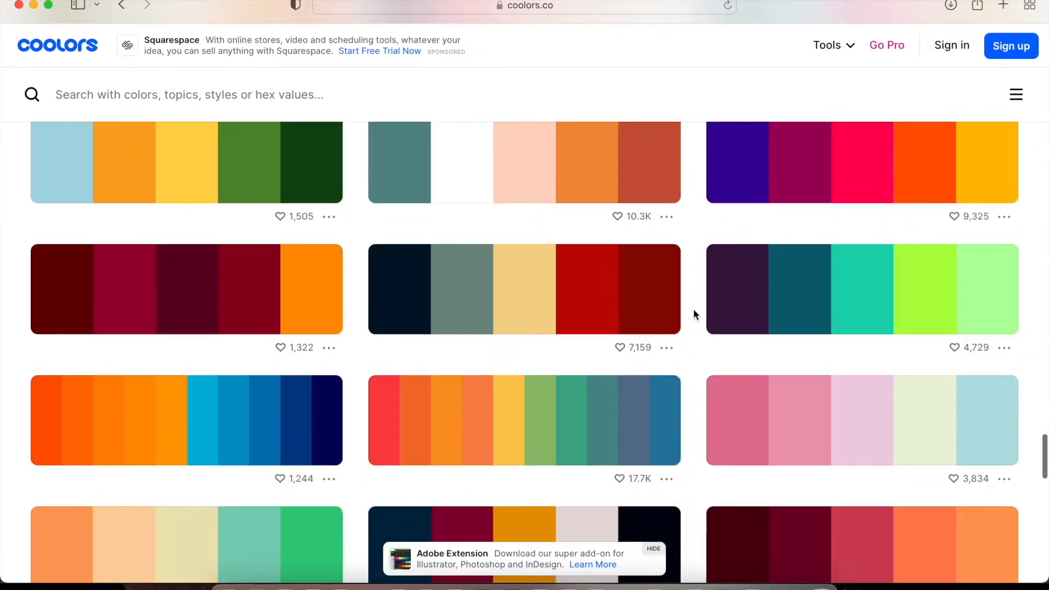
scroll("down", 3)
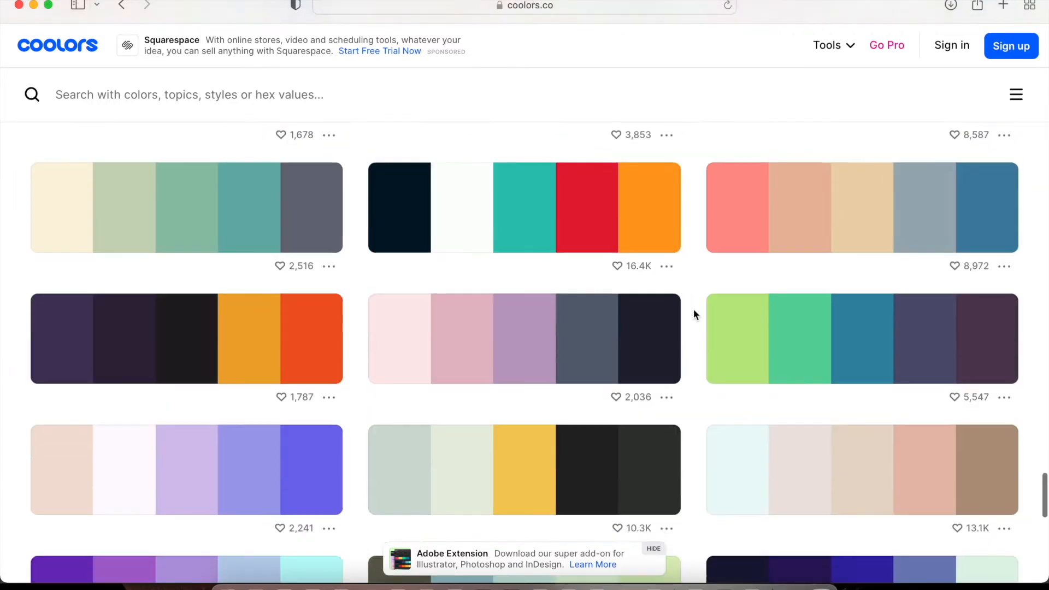
scroll("down", 3)
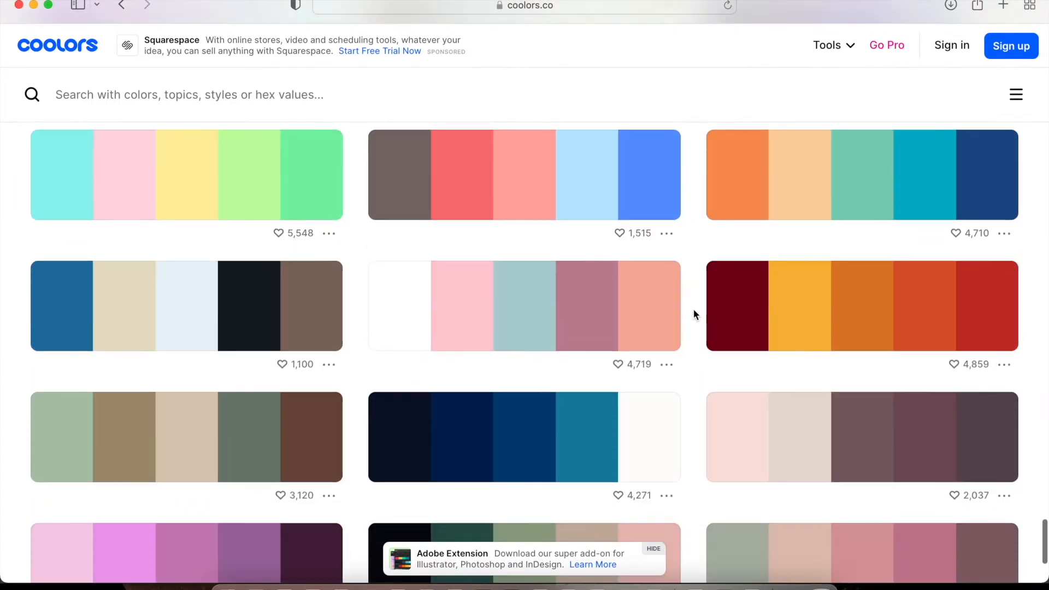
scroll("down", 3)
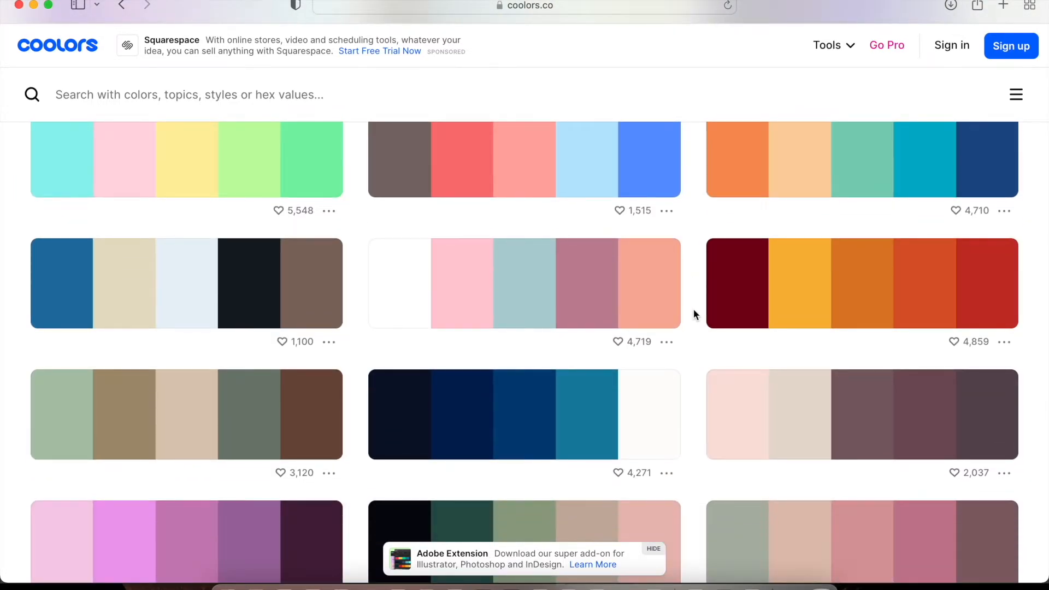
scroll("down", 3)
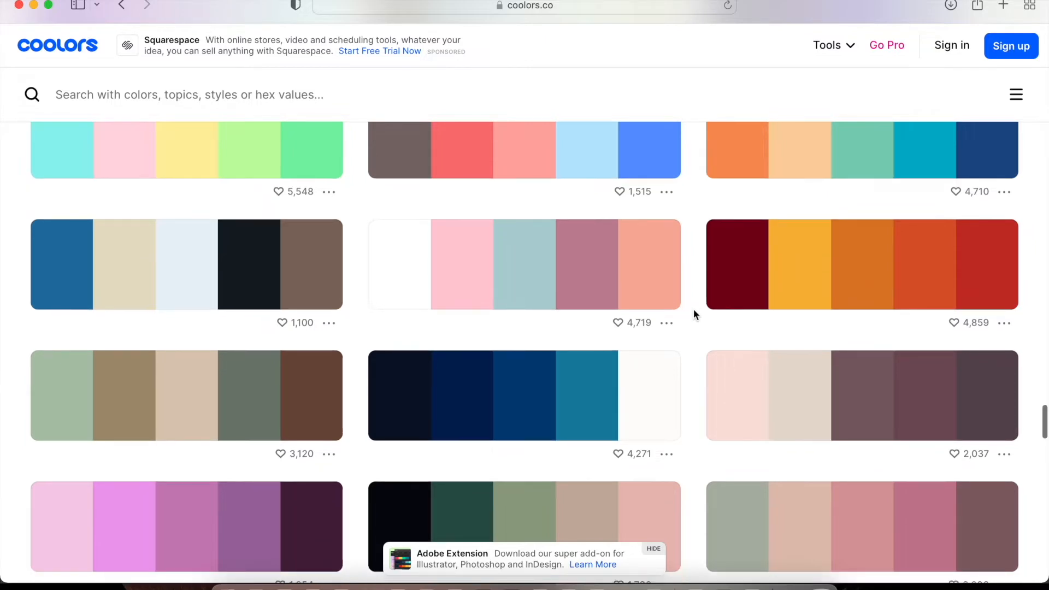
scroll("down", 3)
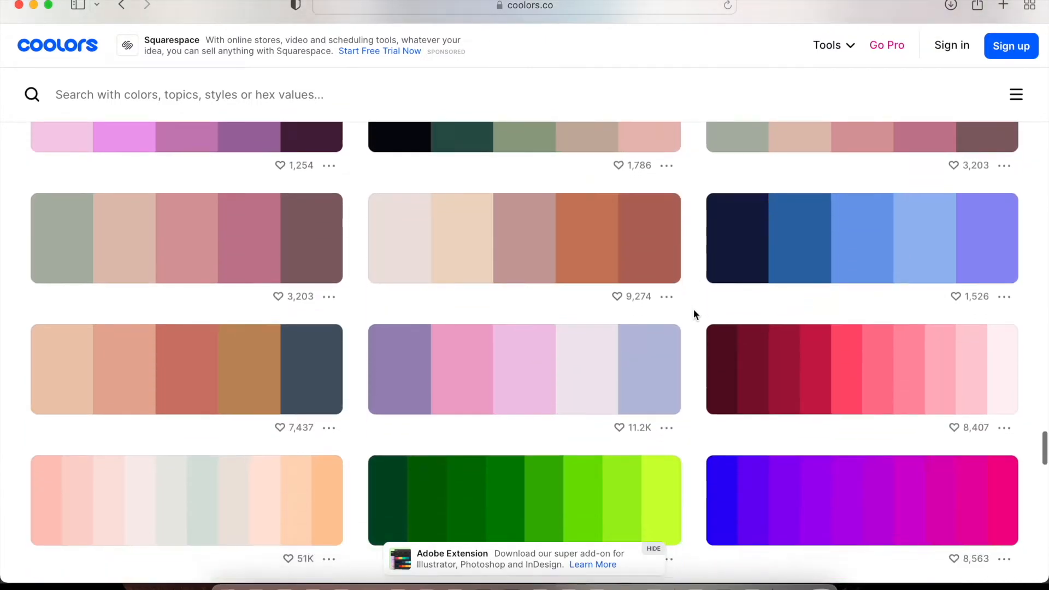
scroll("down", 3)
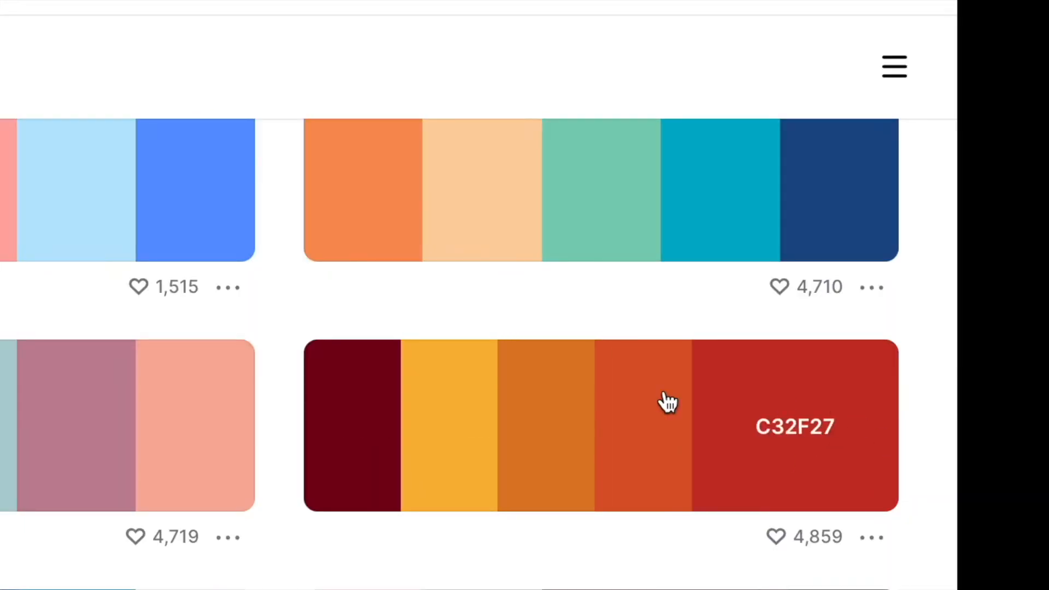
mouse_move(873, 542)
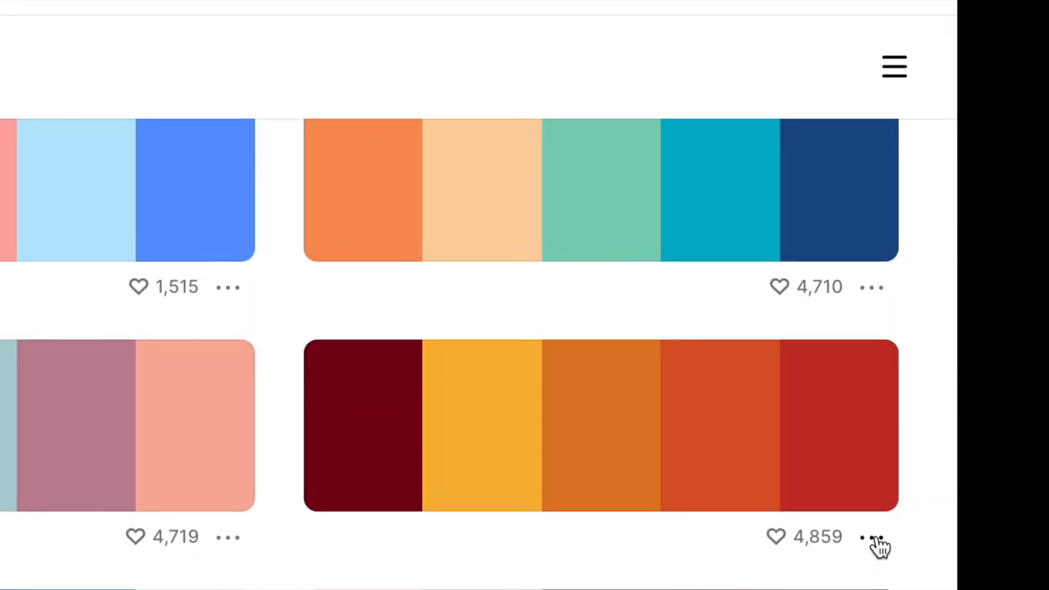
Step: Open the dark red-orange-gold palette on its own page with five hex codes
left_click(872, 537)
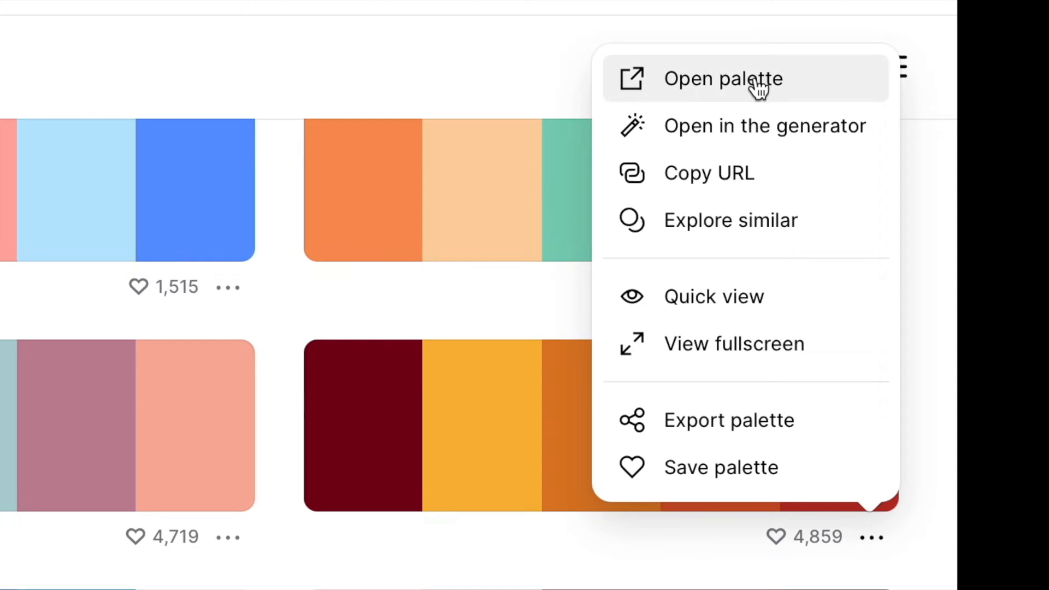
left_click(723, 78)
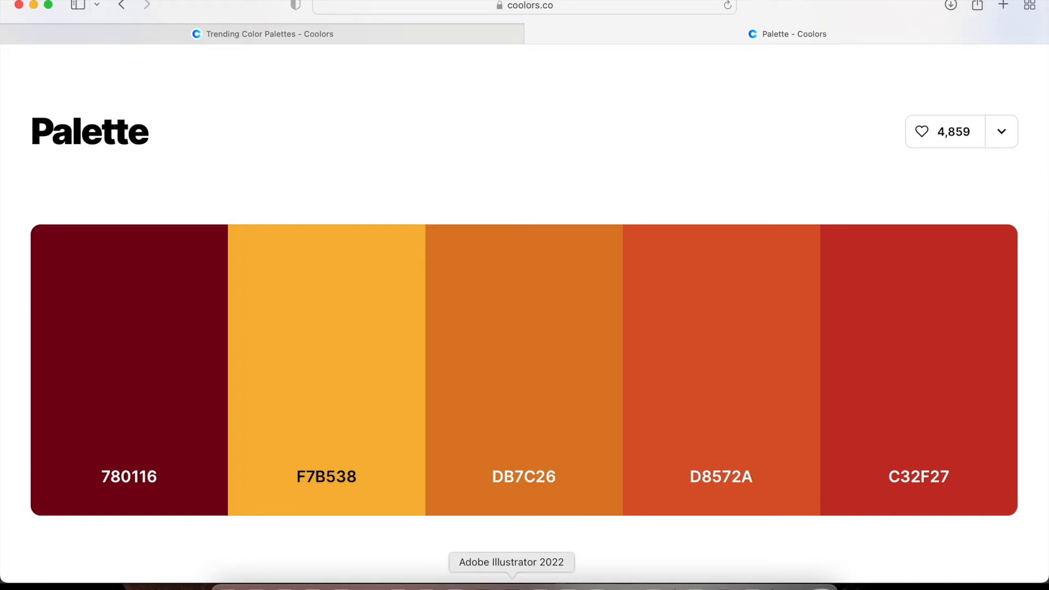
left_click(510, 587)
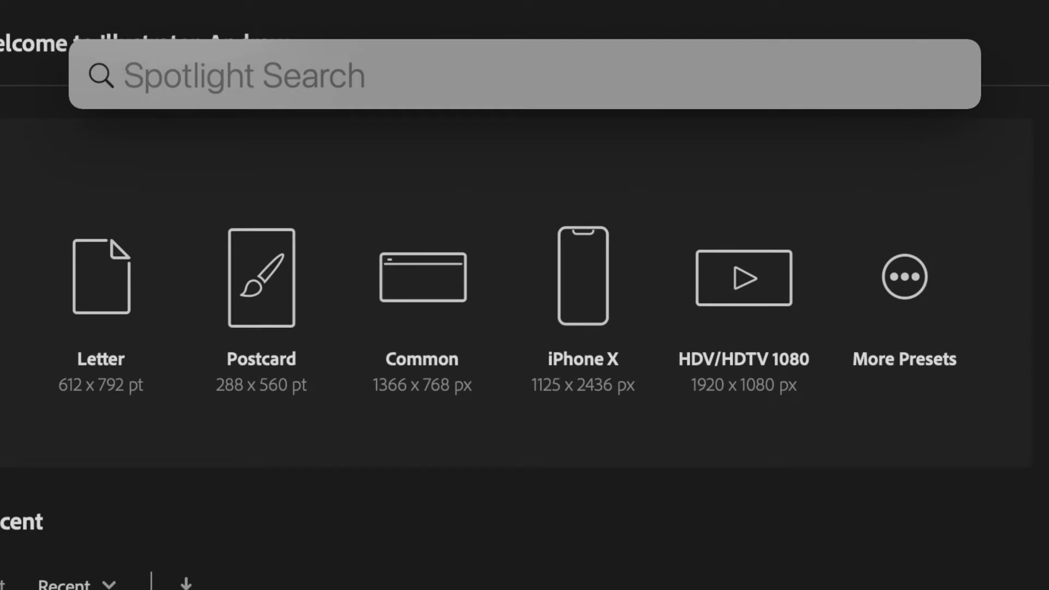
Step: Search Spotlight for 'Adobe Illustrator 2022' to launch the application
type("Adobe Illustrator 2022")
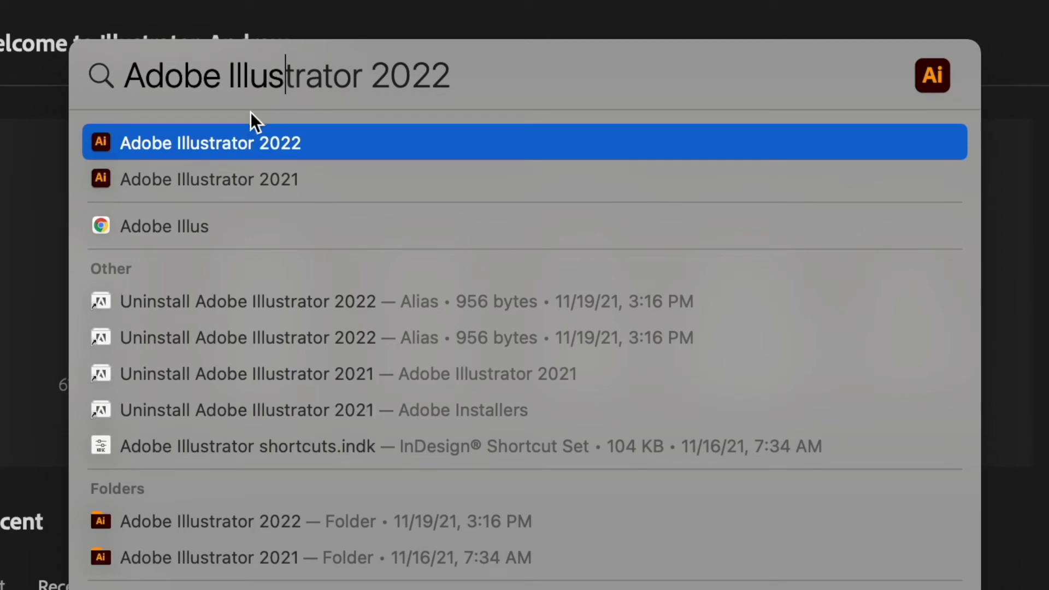
mouse_move(242, 158)
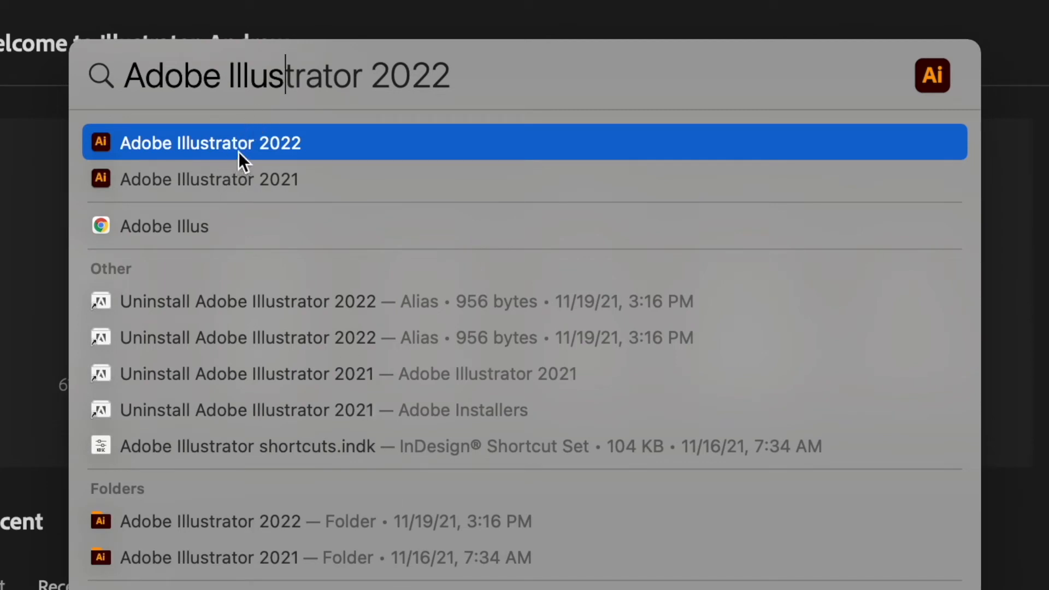
mouse_move(288, 157)
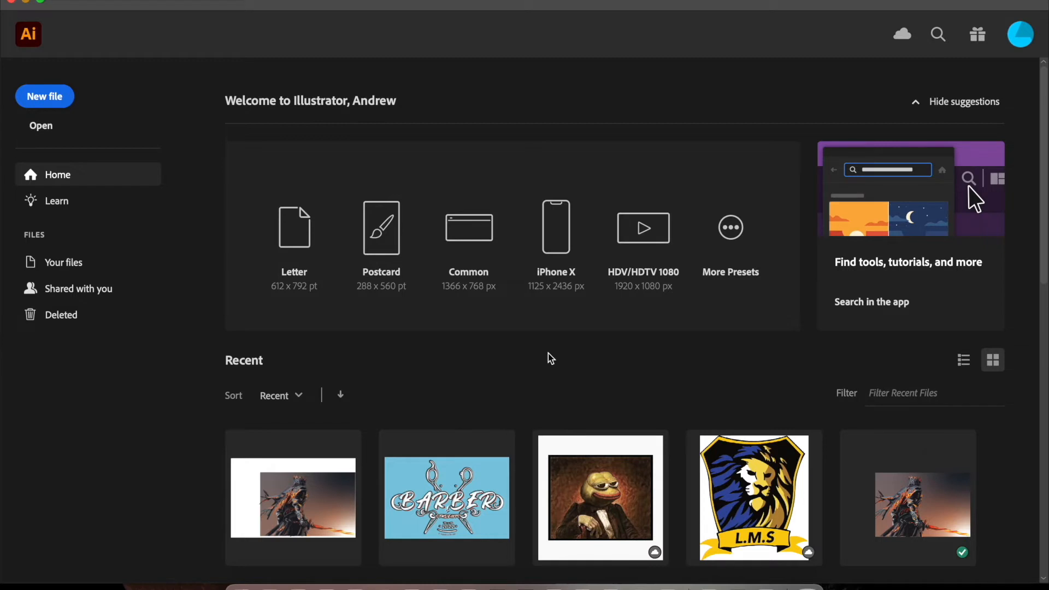
mouse_move(109, 132)
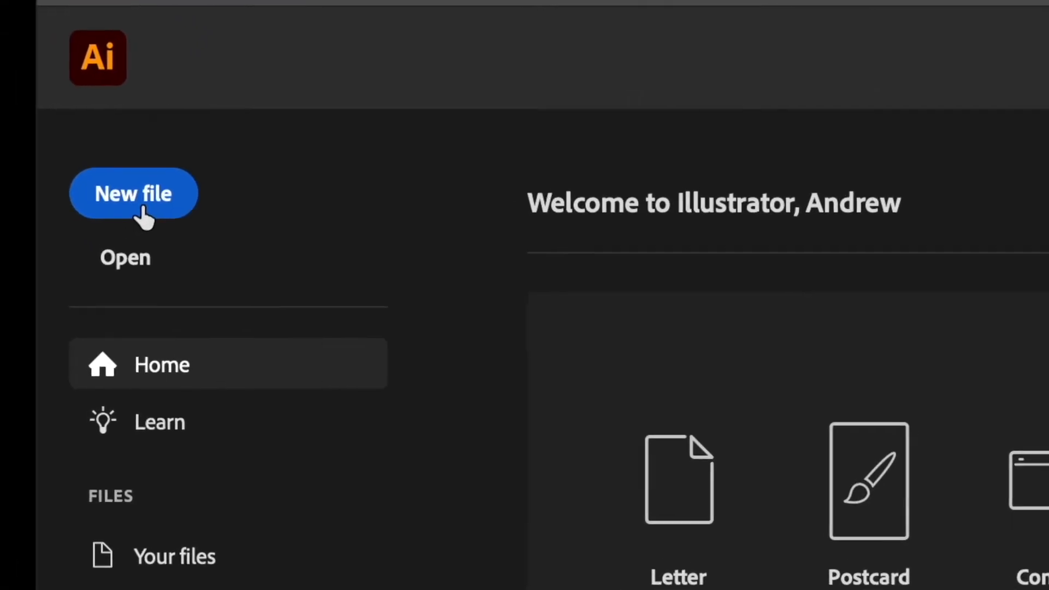
Step: Create a Tabloid 11 × 17 in document in inches with RGB color mode
left_click(134, 194)
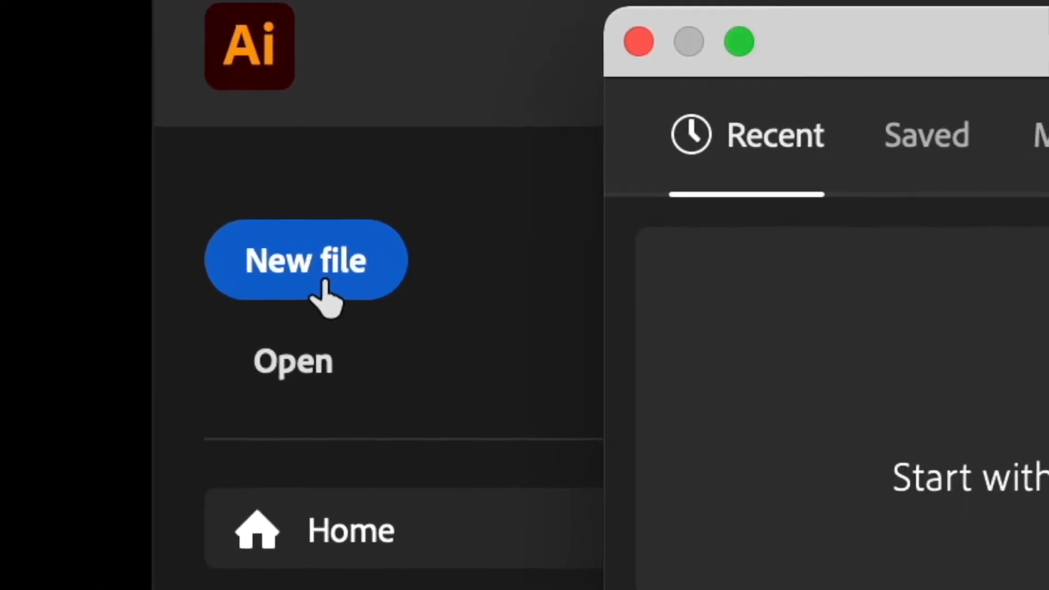
left_click(306, 260)
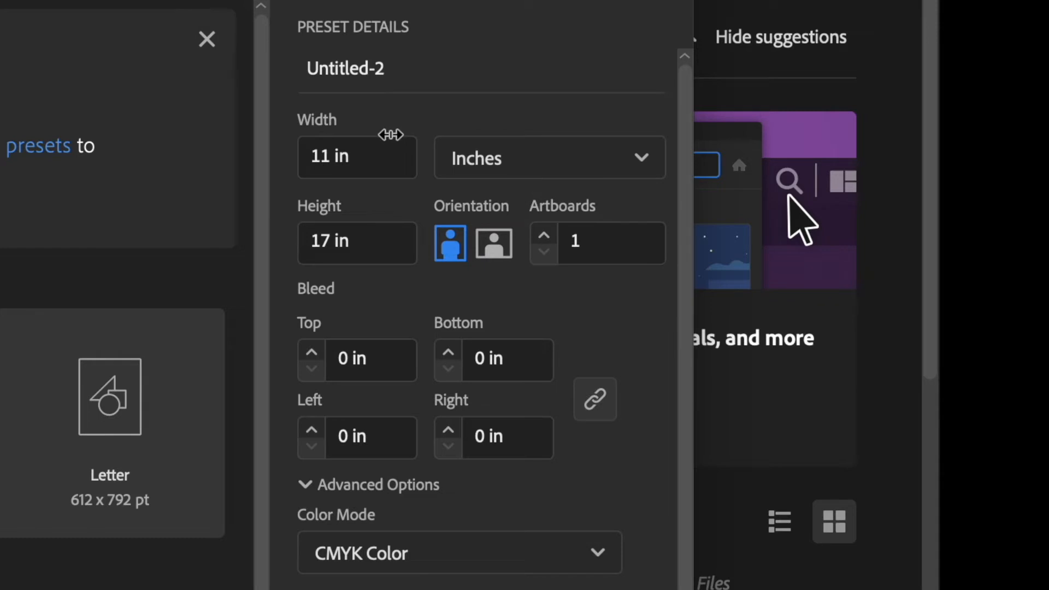
left_click(357, 157)
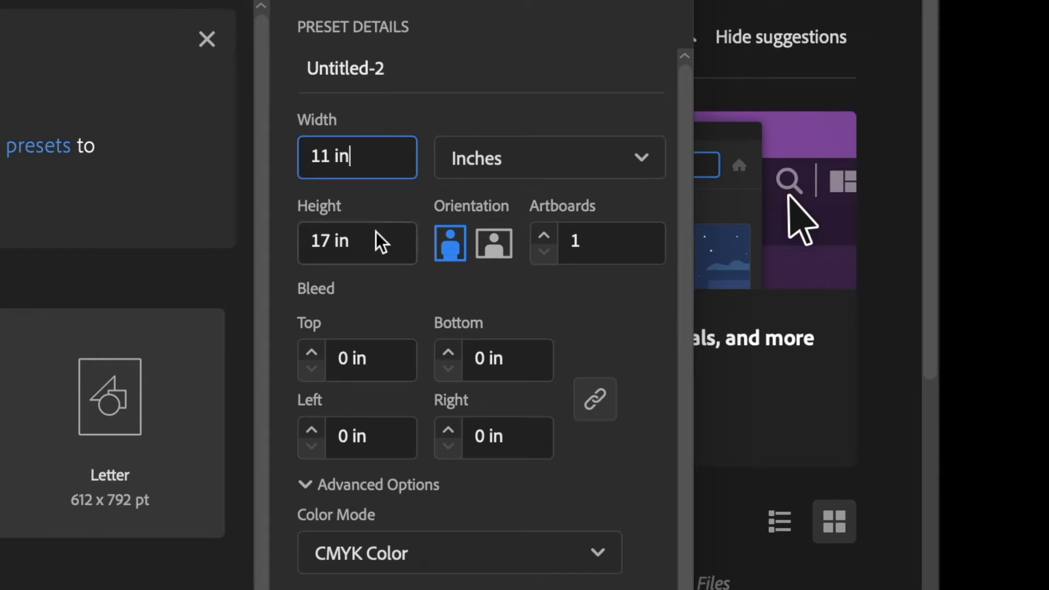
left_click(549, 158)
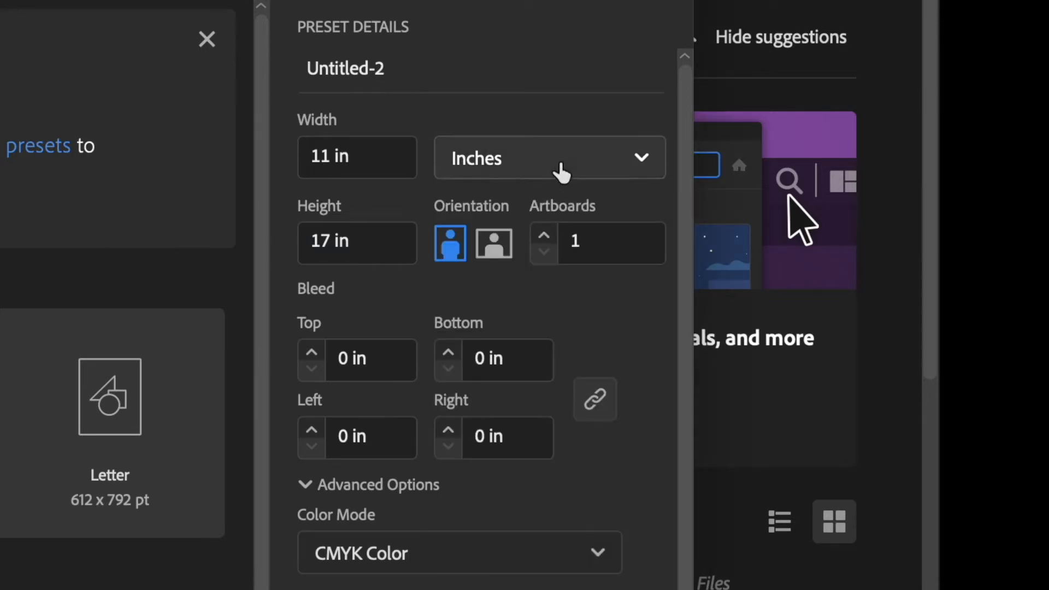
left_click(549, 158)
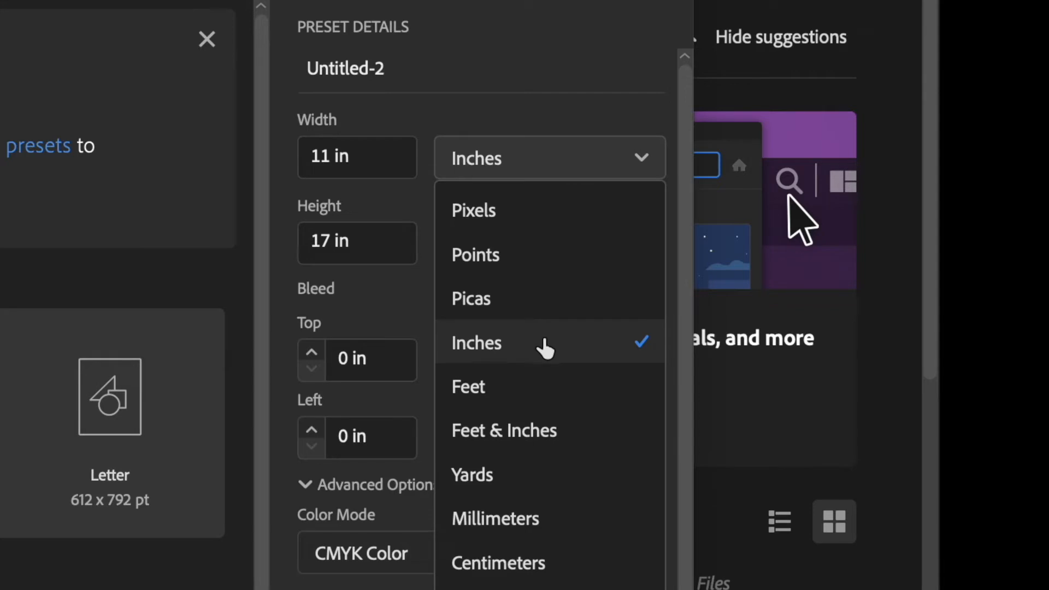
left_click(476, 343)
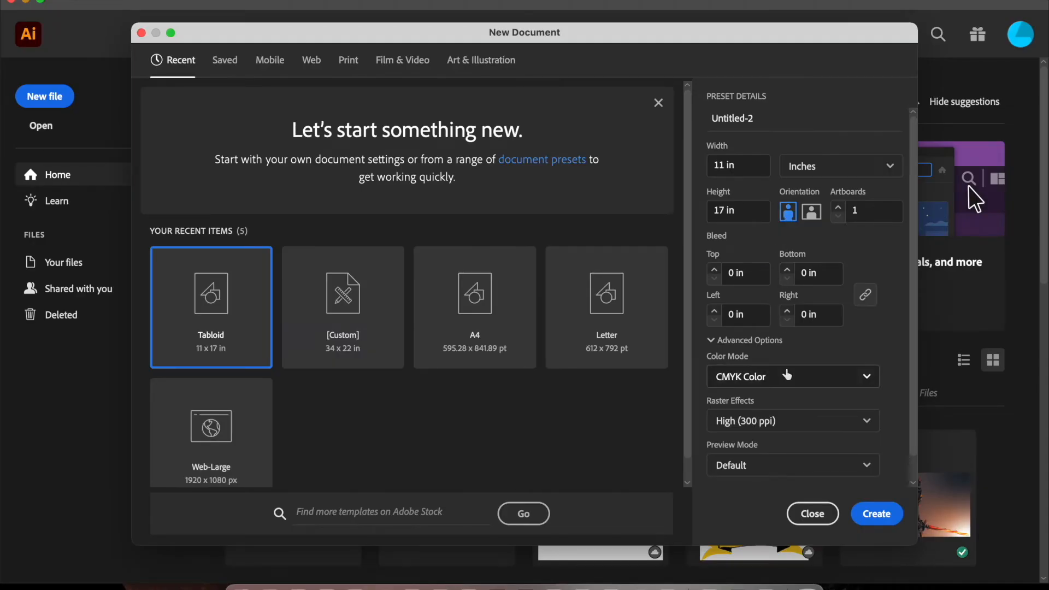
left_click(793, 376)
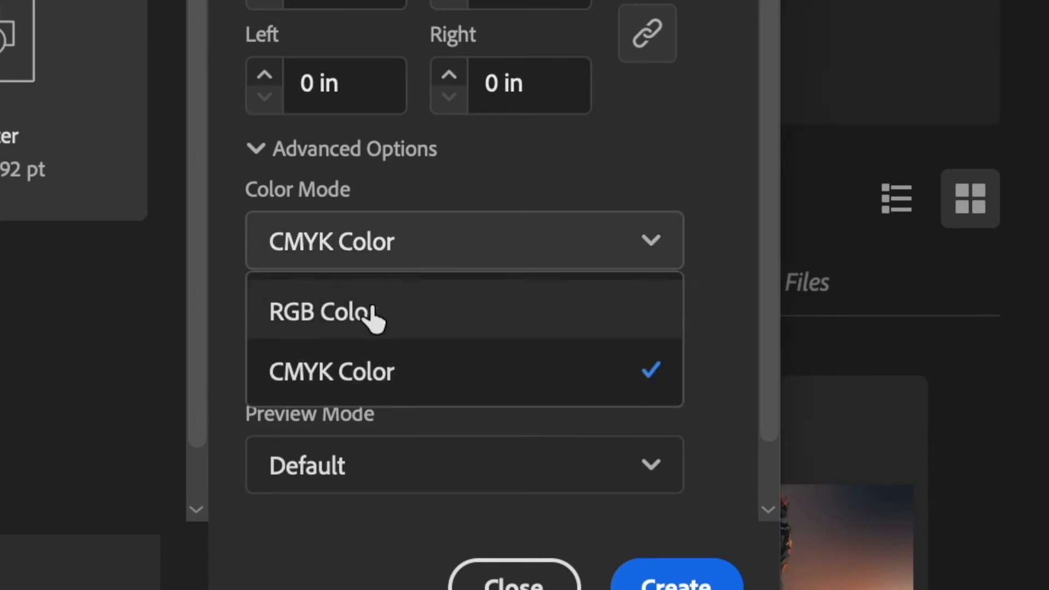
left_click(328, 311)
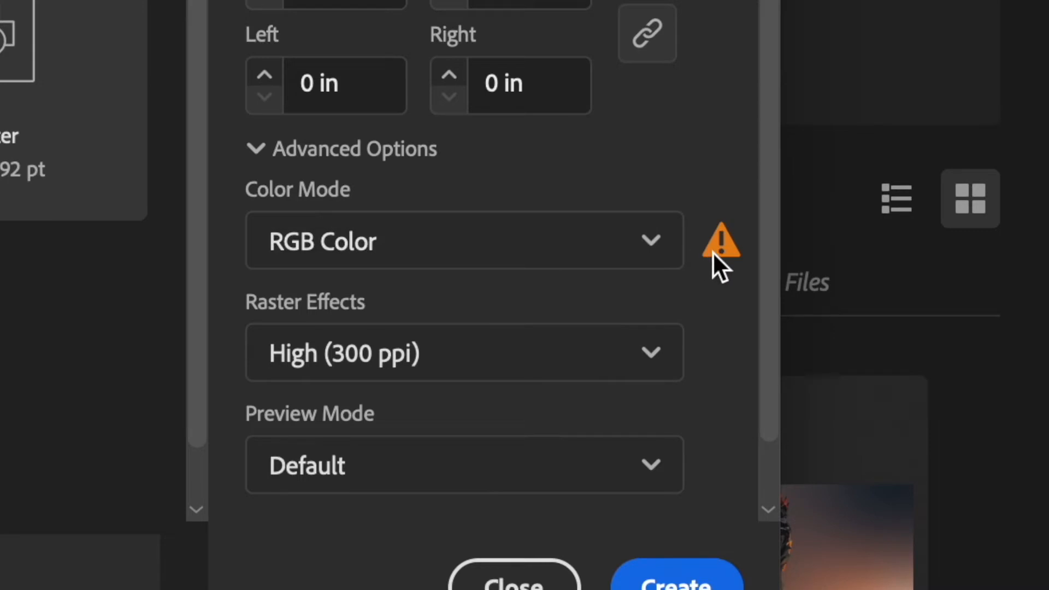
mouse_move(720, 244)
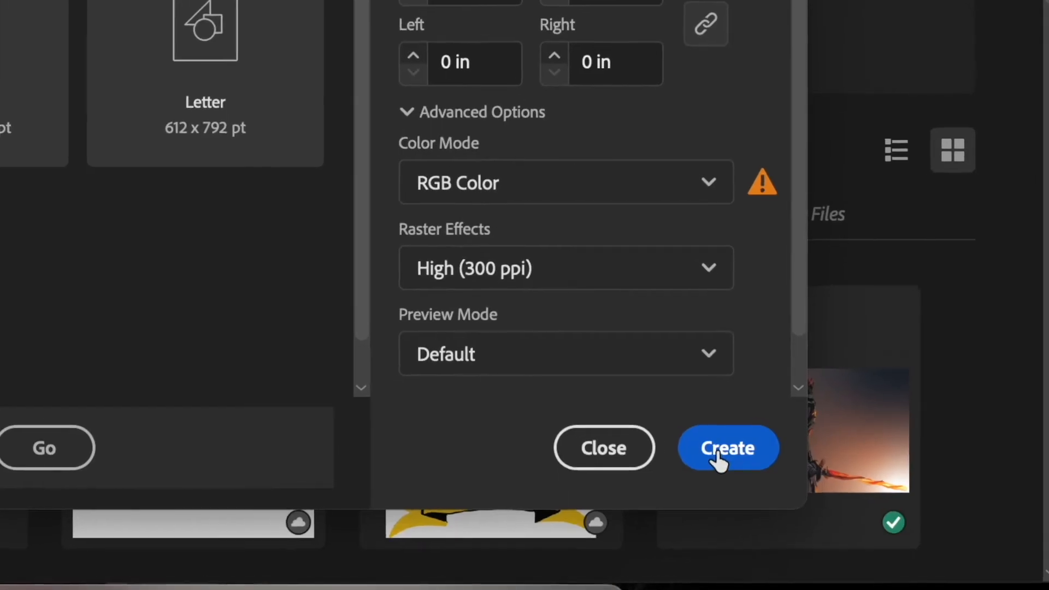
left_click(728, 447)
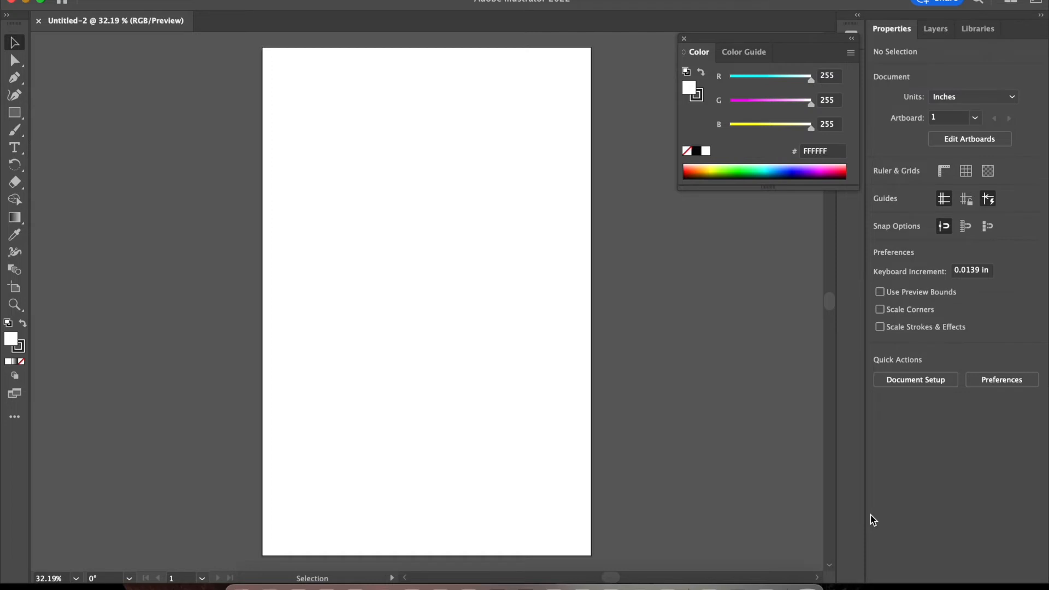
mouse_move(137, 173)
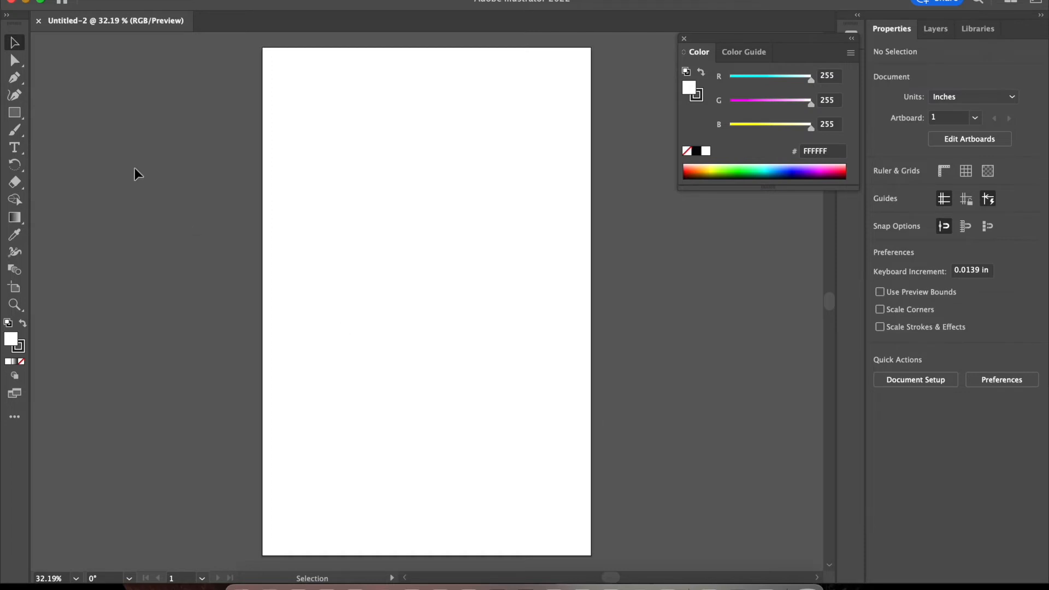
mouse_move(14, 113)
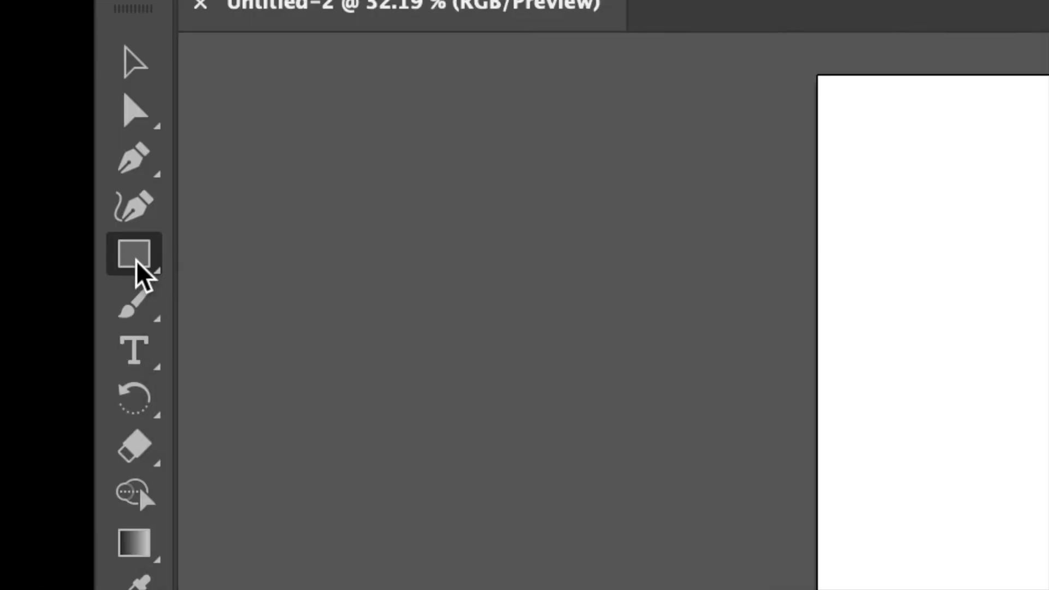
Step: Select the Rectangle Tool from the shape tools flyout
left_click(132, 256)
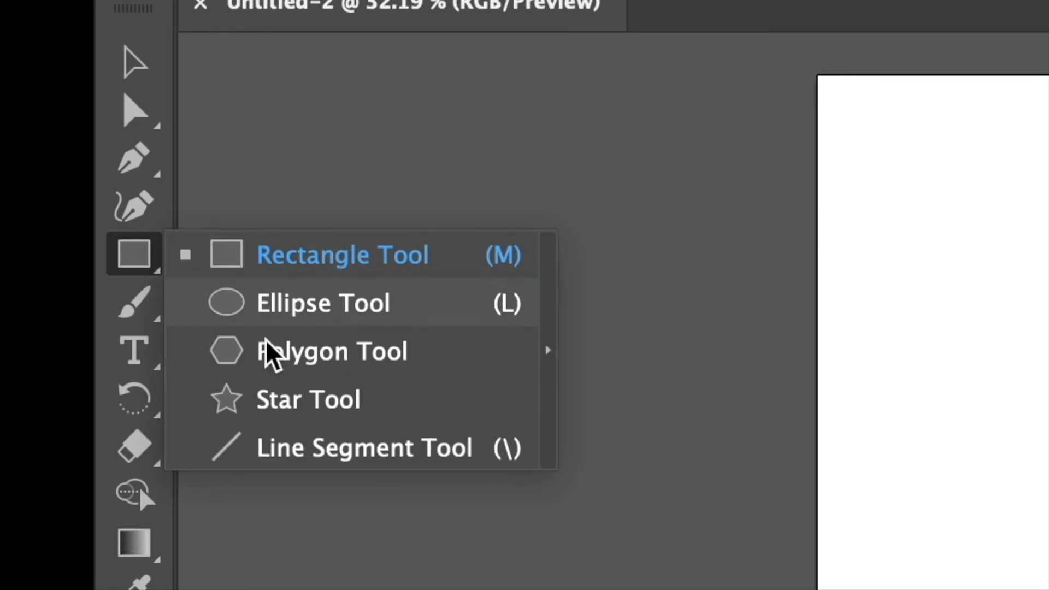
mouse_move(361, 221)
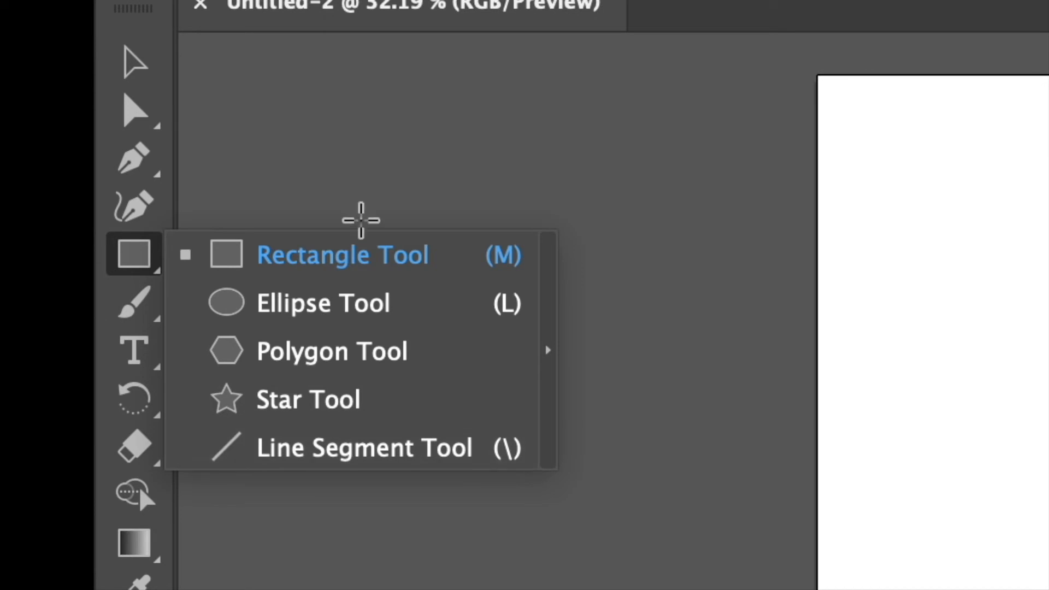
left_click(341, 254)
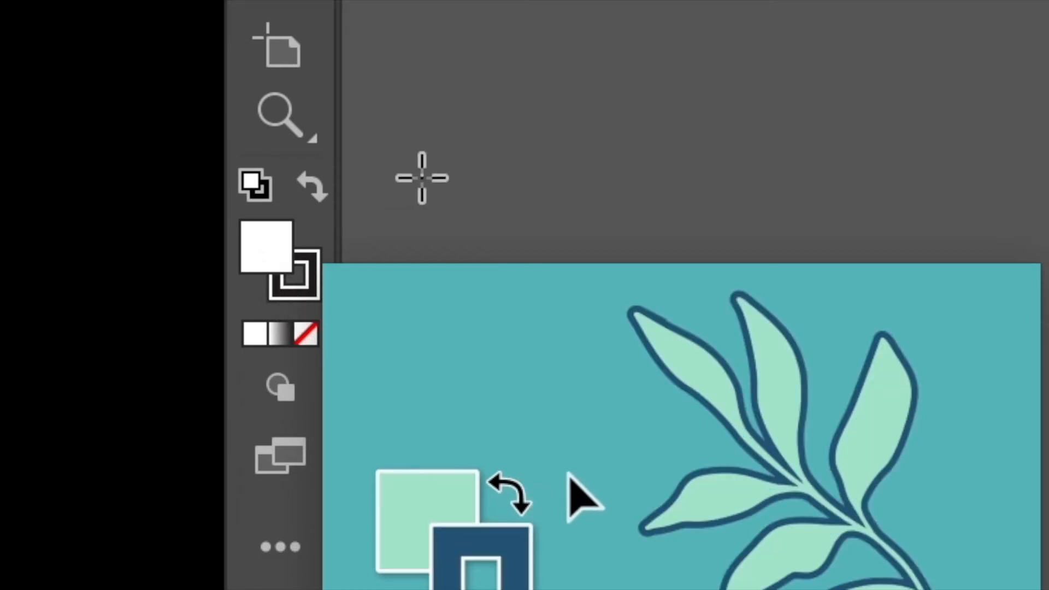
Step: Set the stroke to None while keeping the white fill
left_click(290, 277)
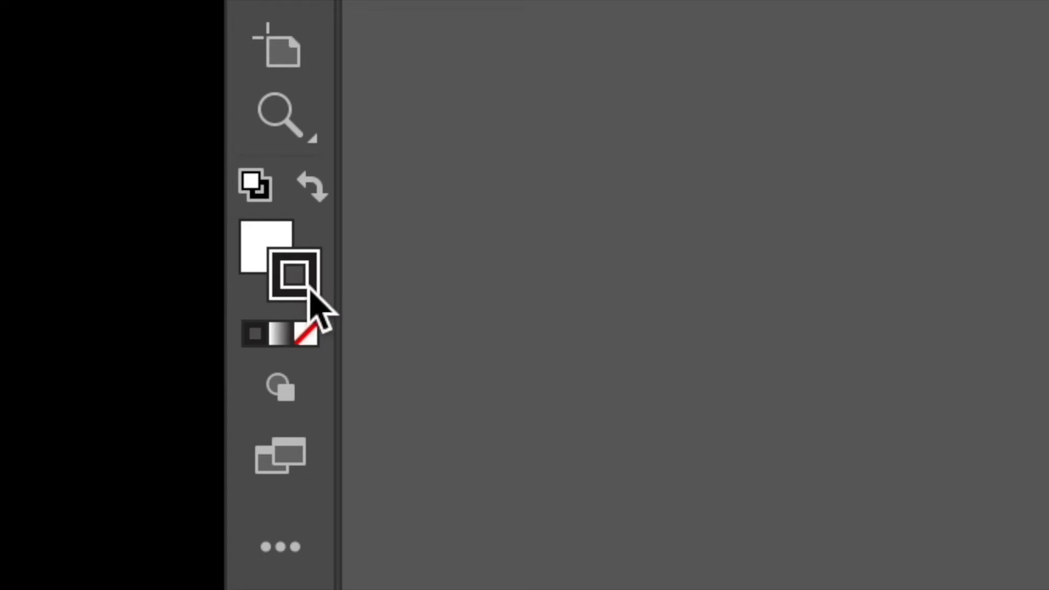
mouse_move(294, 301)
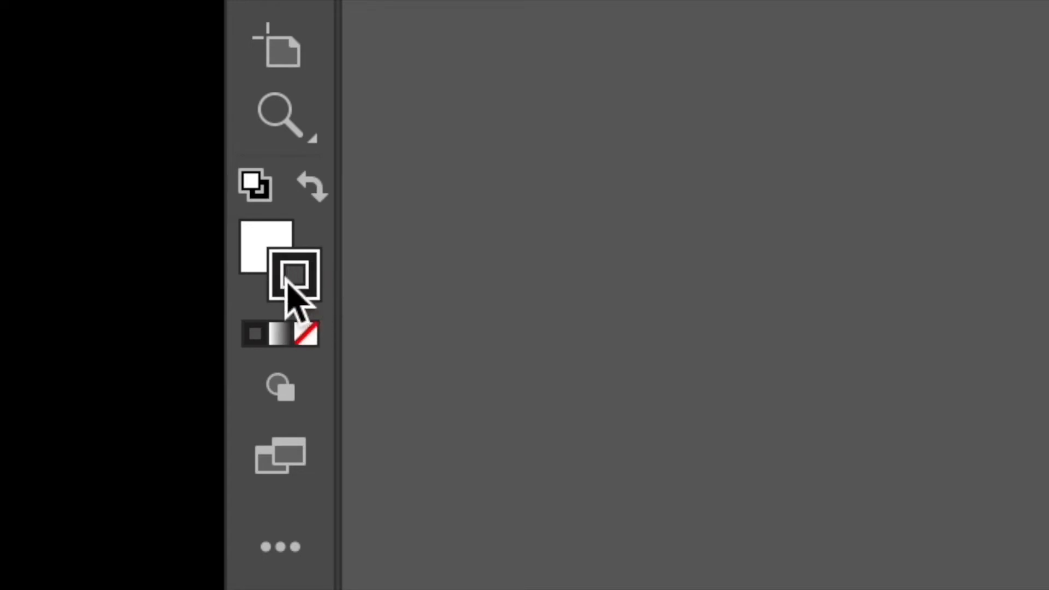
mouse_move(306, 337)
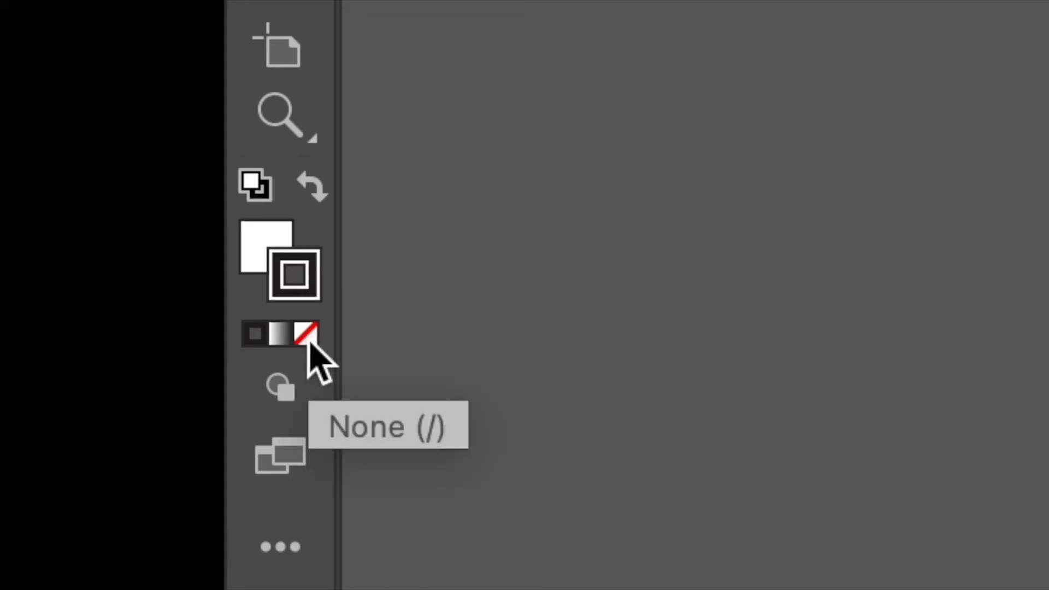
left_click(306, 334)
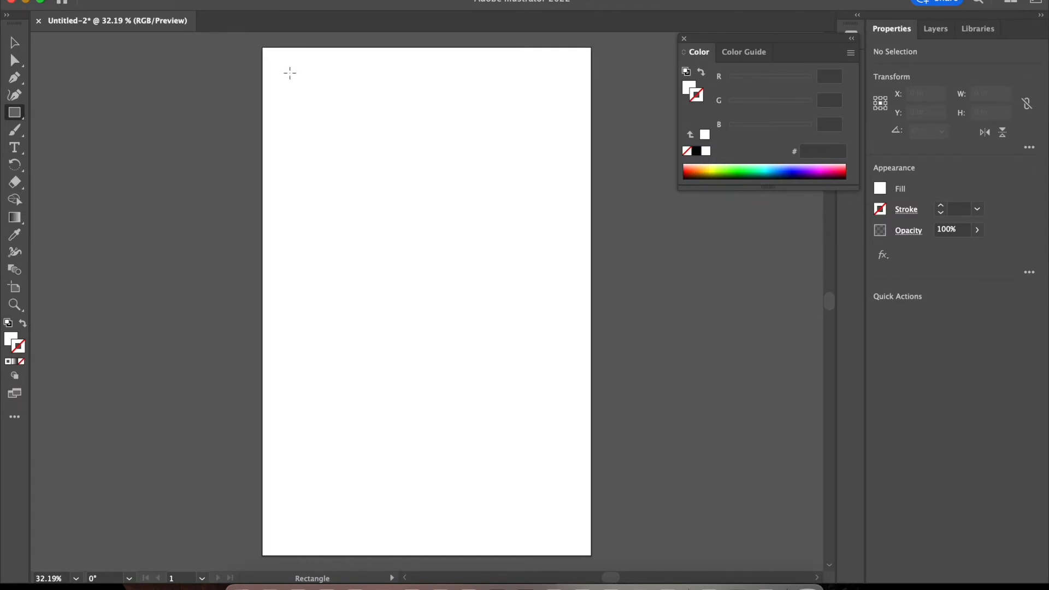
Step: Drag out a white, stroke-free rectangle about 9.2 × 15.4 in on the artboard
left_click_drag(289, 72, 537, 484)
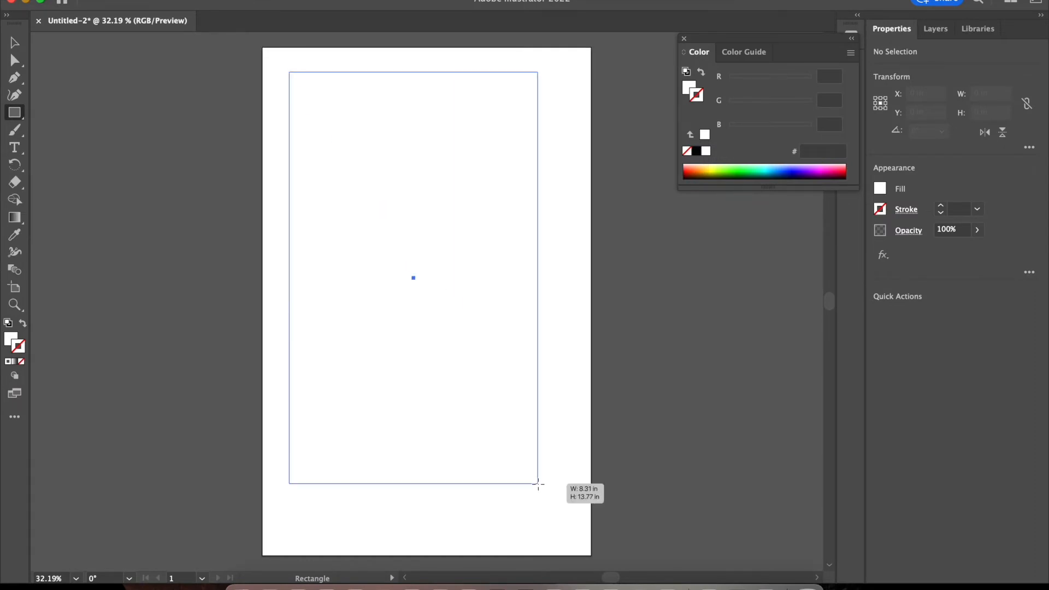
left_click_drag(539, 485, 566, 536)
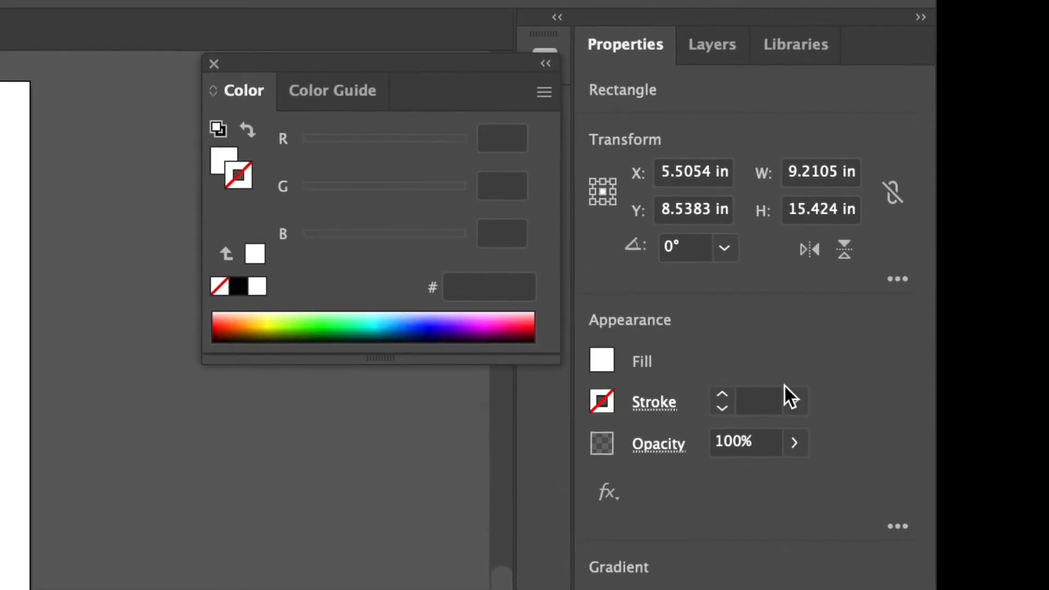
scroll("down", 3)
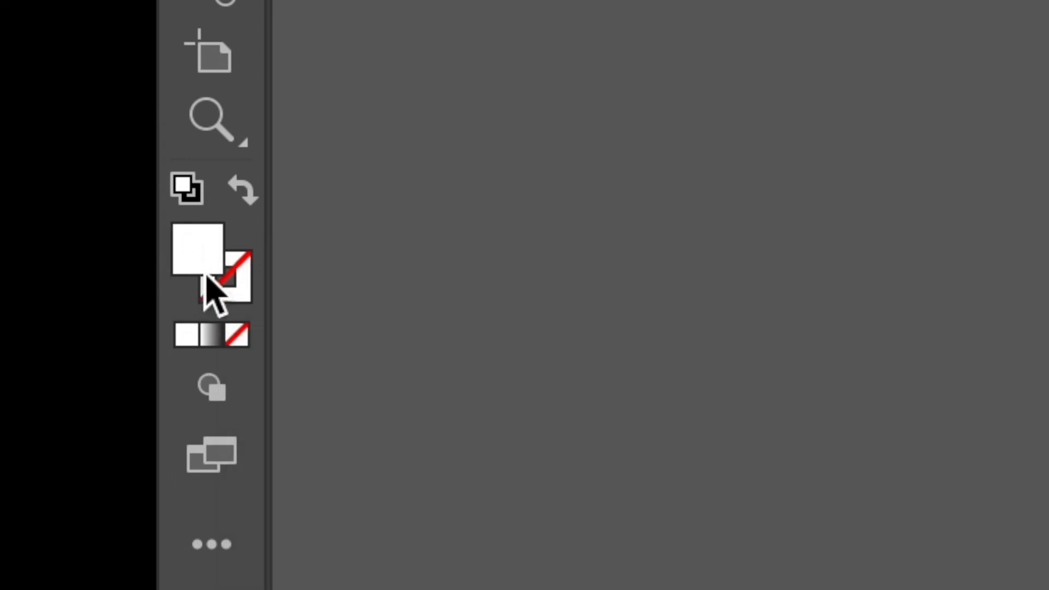
mouse_move(191, 291)
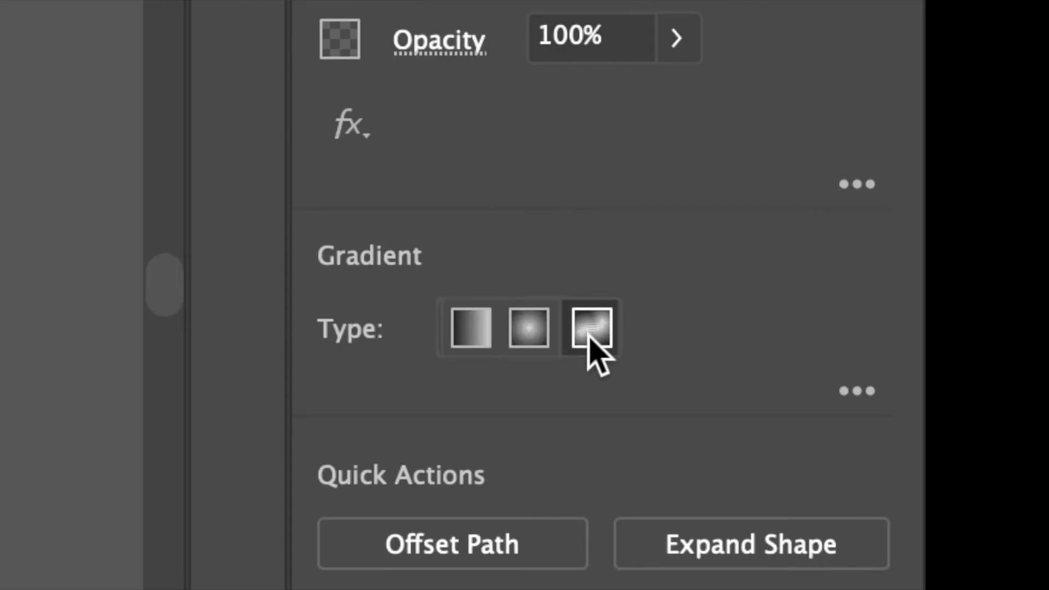
Step: Apply a Freeform Gradient fill and drag one colour point near the lower-left corner
left_click(528, 328)
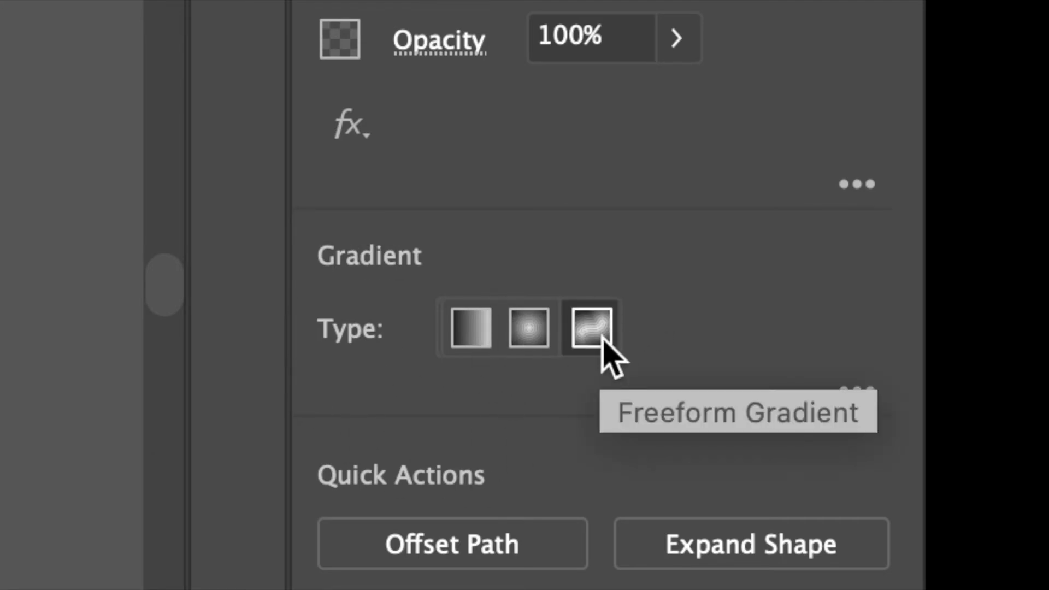
left_click(591, 328)
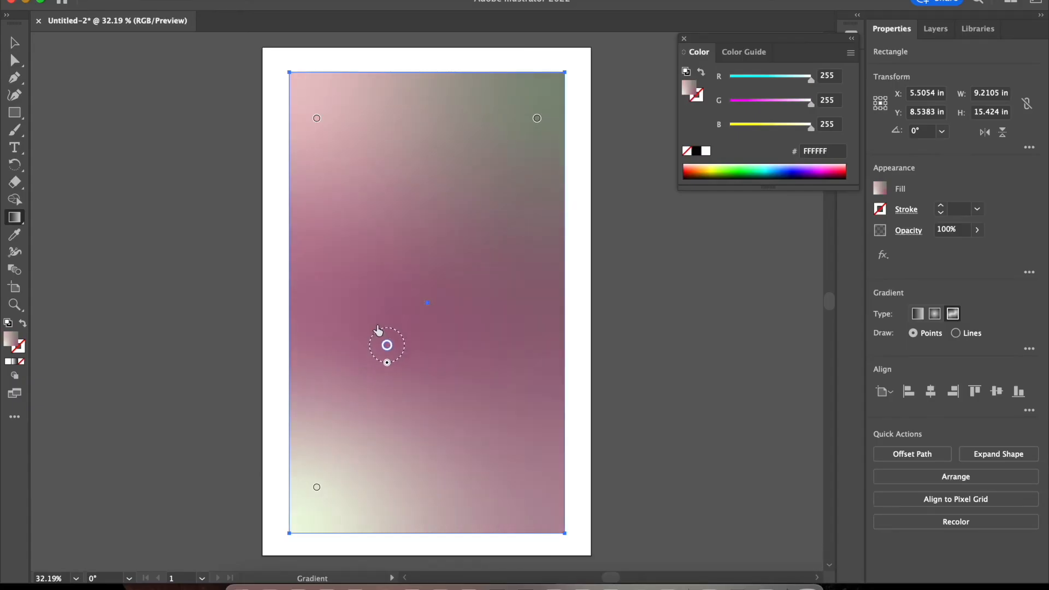
left_click_drag(387, 345, 373, 402)
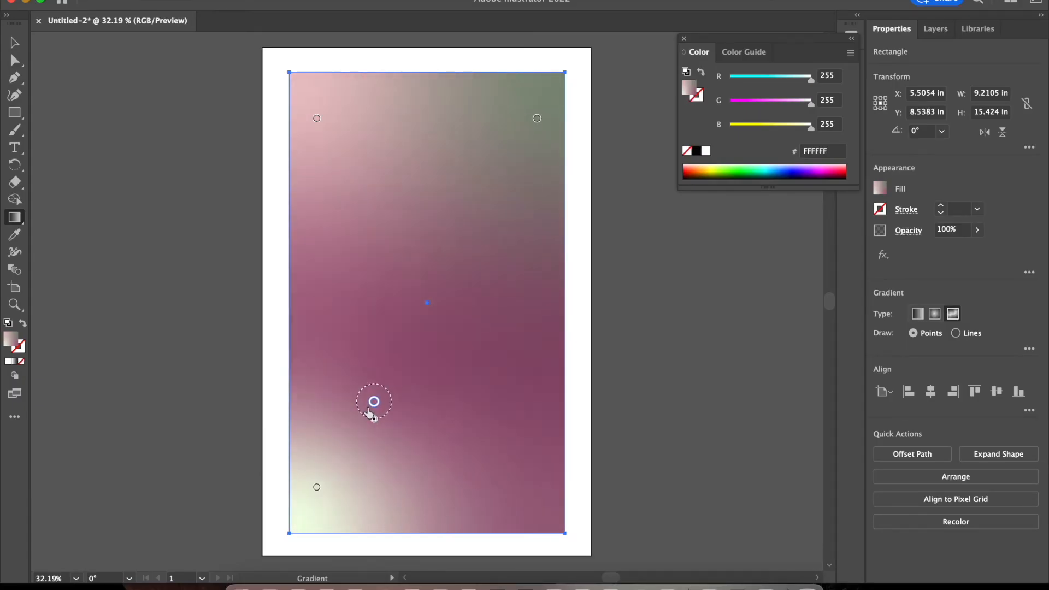
left_click_drag(373, 402, 285, 462)
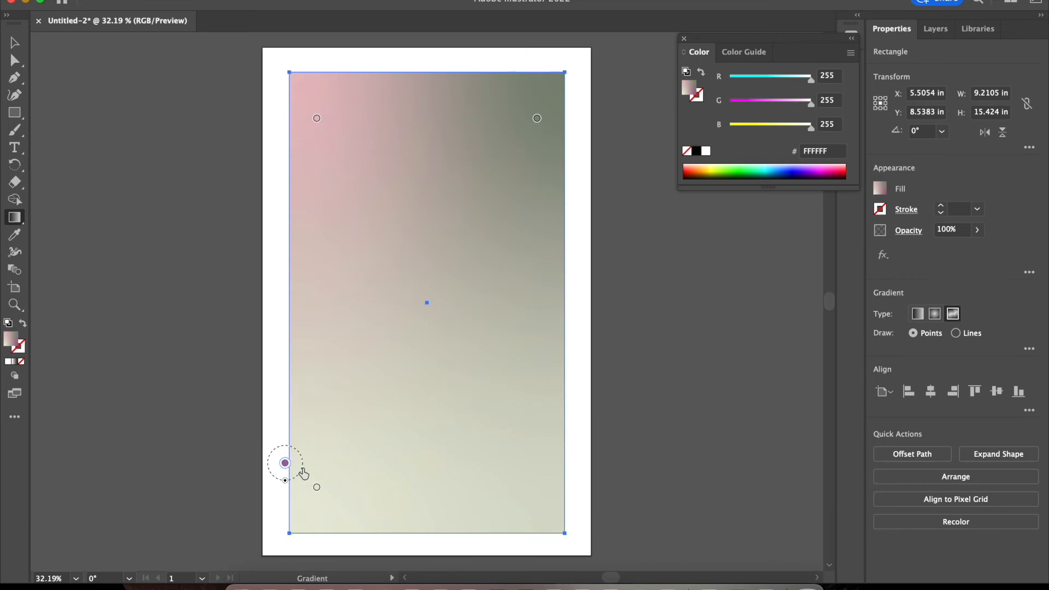
left_click_drag(284, 462, 313, 450)
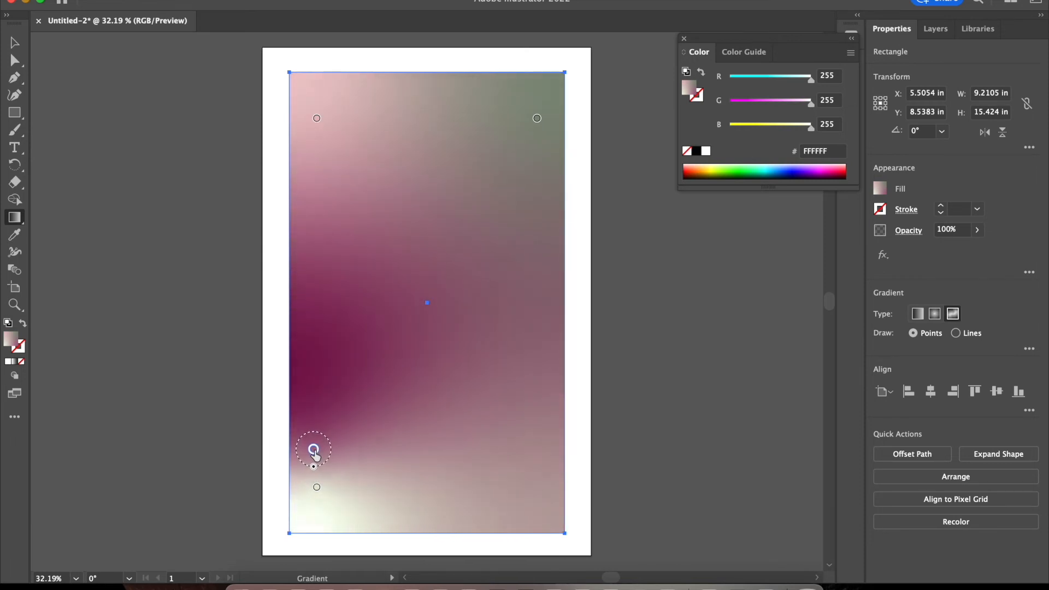
left_click(313, 450)
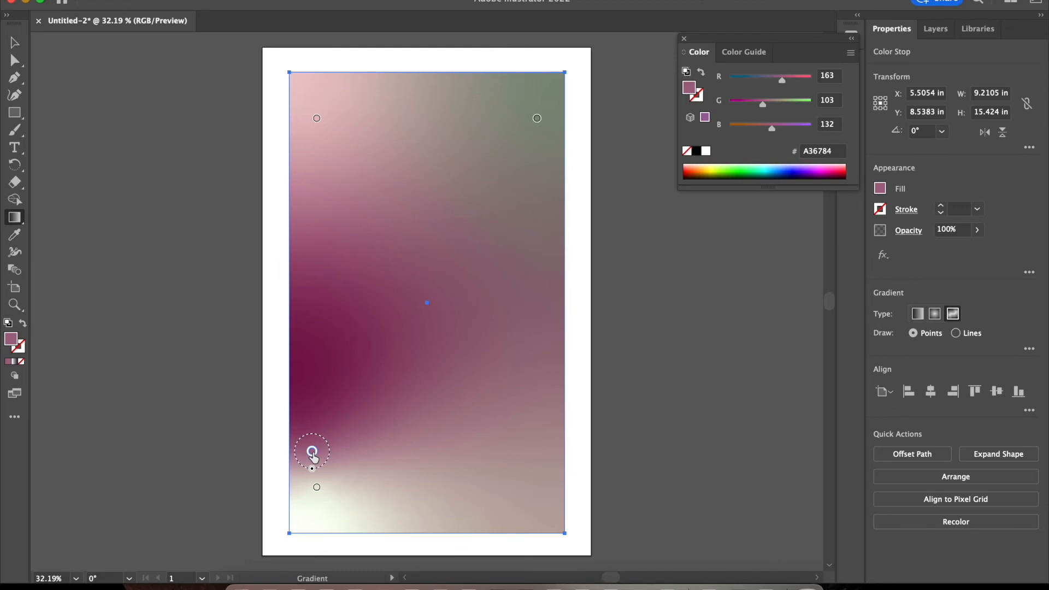
Step: Colour the lower-left gradient point with the orange swatch (E98200) instead of yellow
double_click(311, 452)
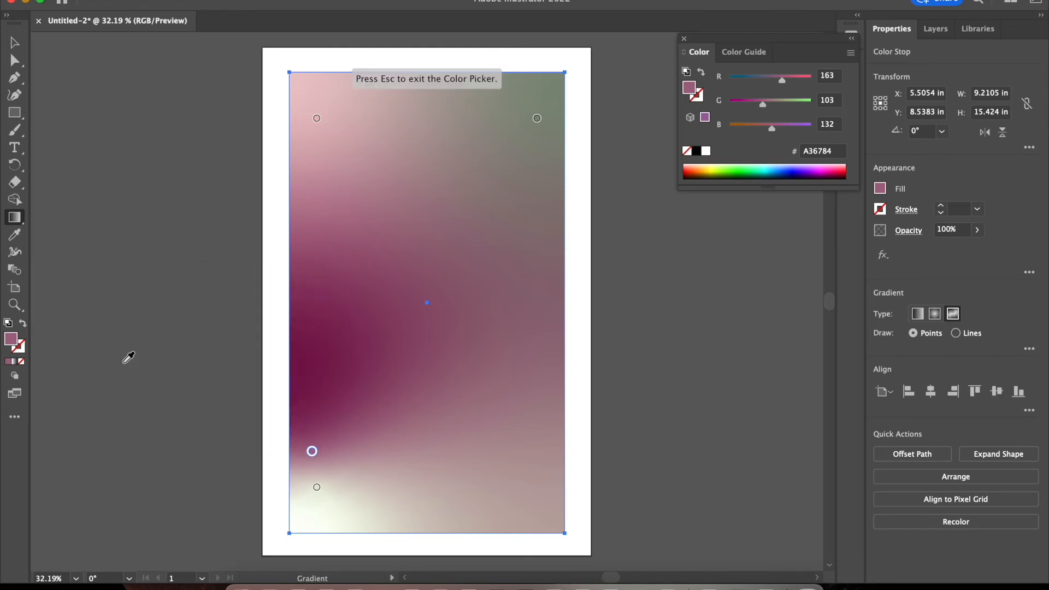
left_click(312, 451)
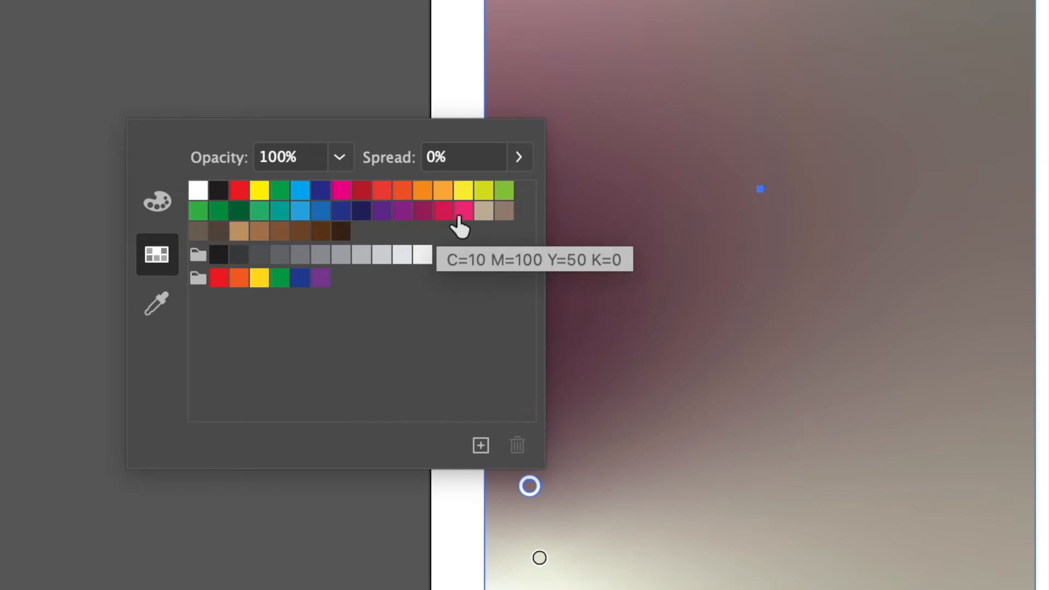
left_click(463, 190)
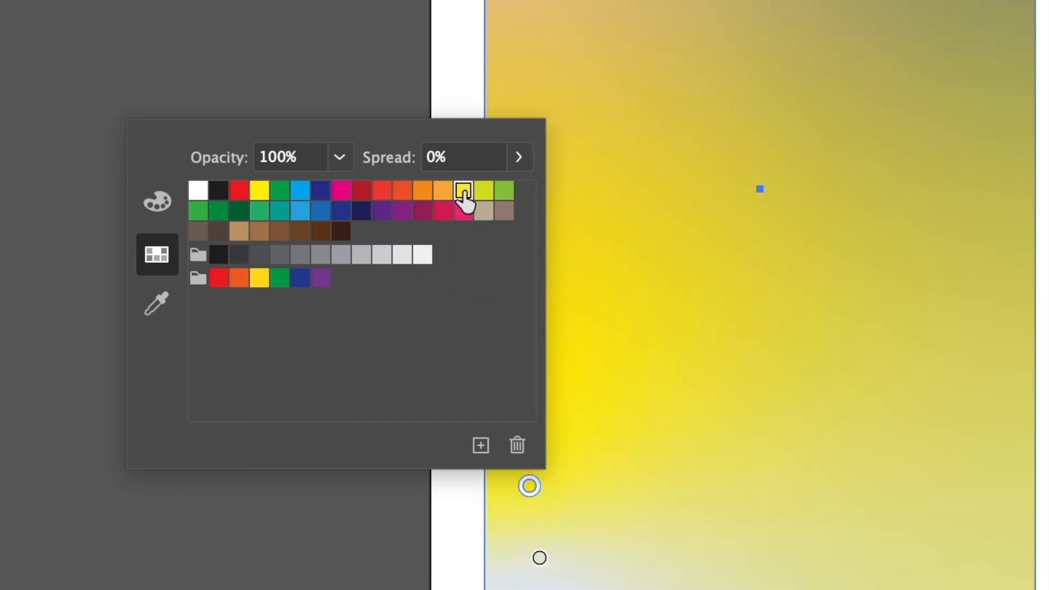
left_click(443, 190)
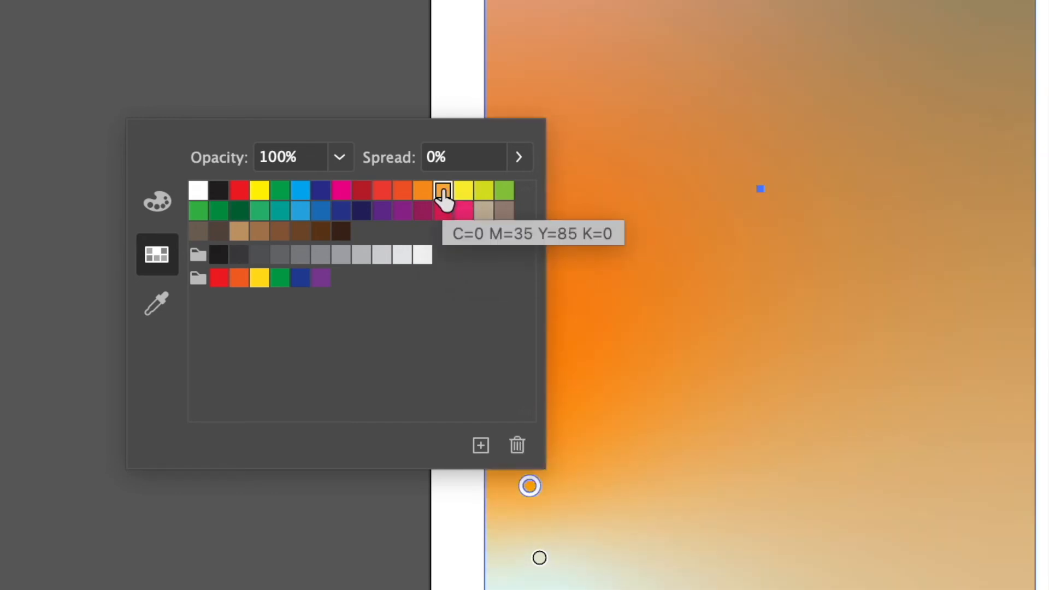
mouse_move(158, 202)
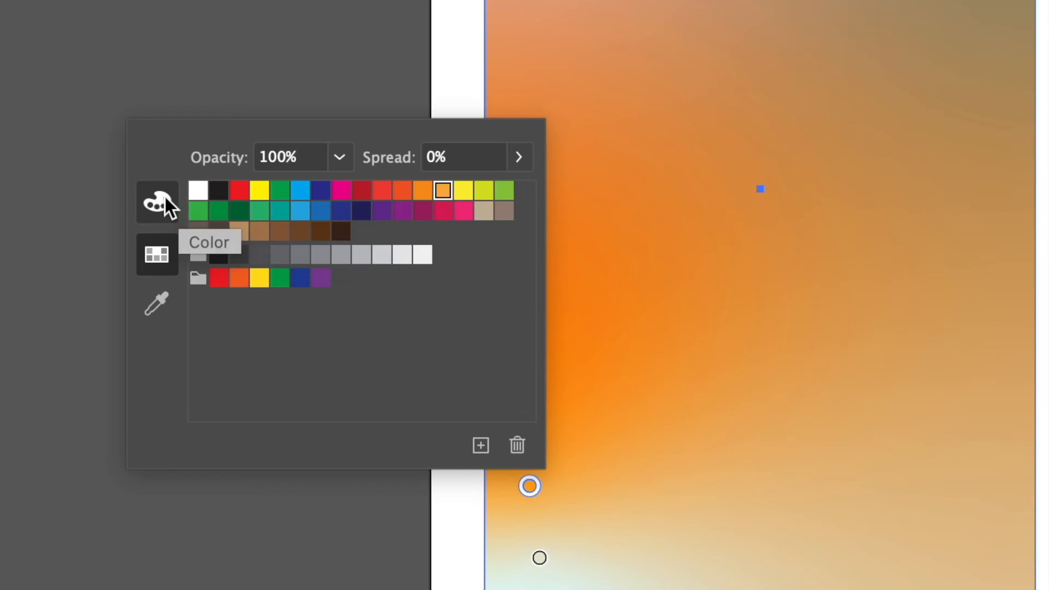
left_click(157, 202)
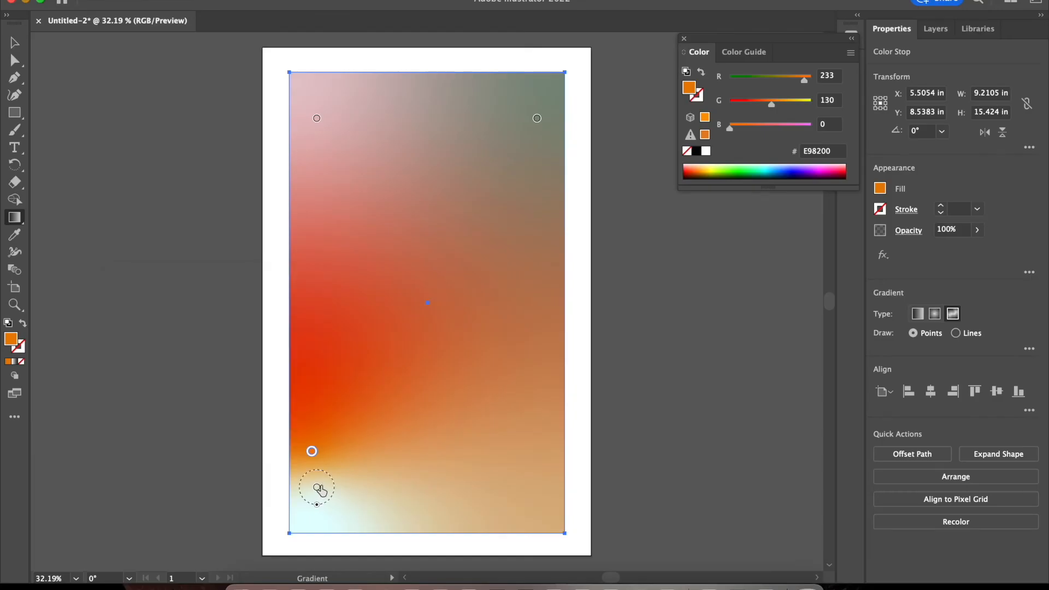
Step: Edit the bottom-left gradient point's colour to start turning the bottom yellow
double_click(312, 451)
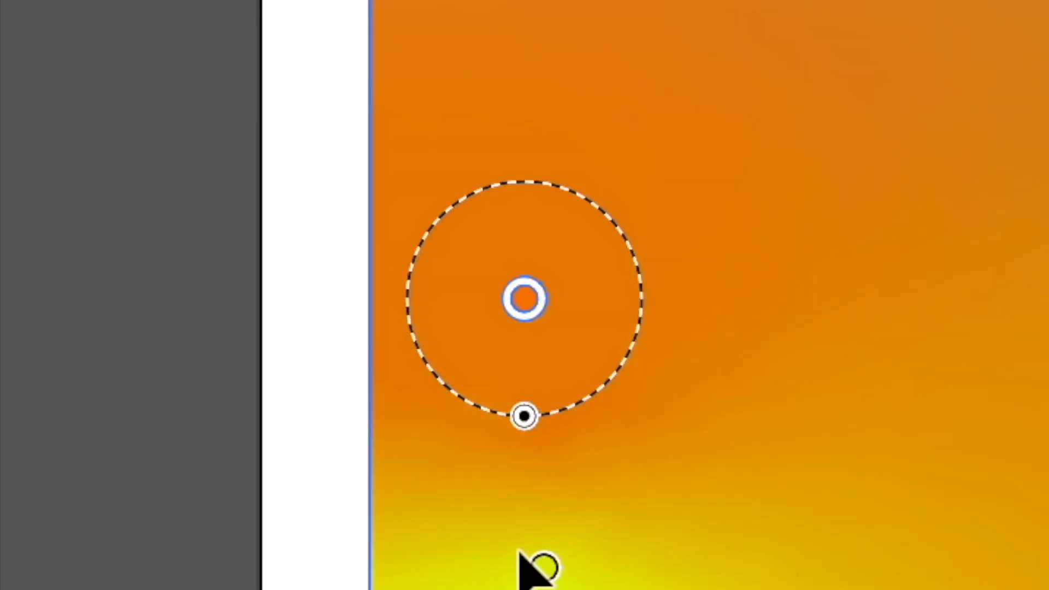
mouse_move(539, 529)
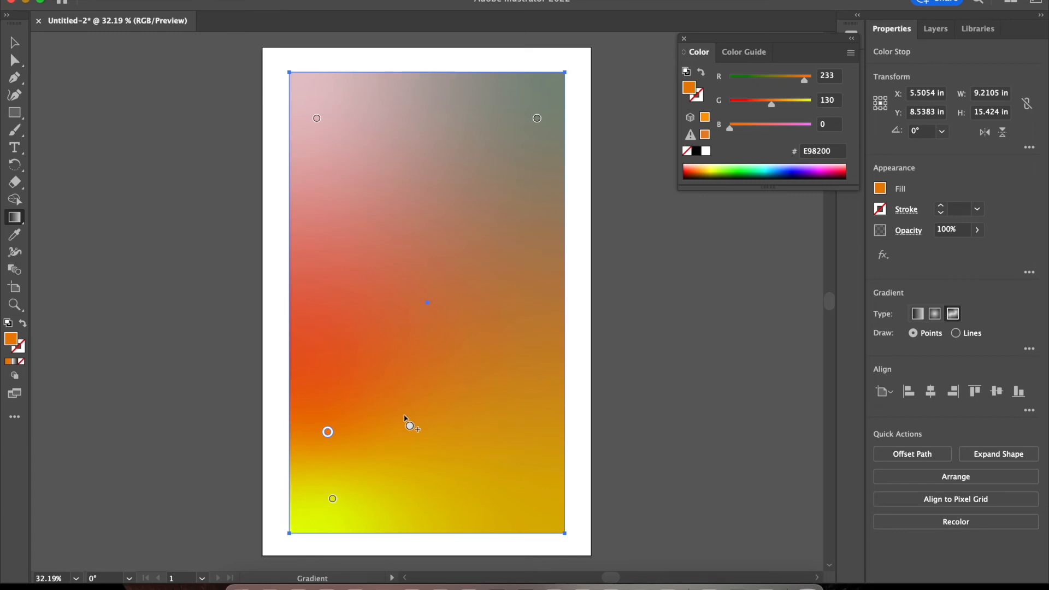
mouse_move(358, 379)
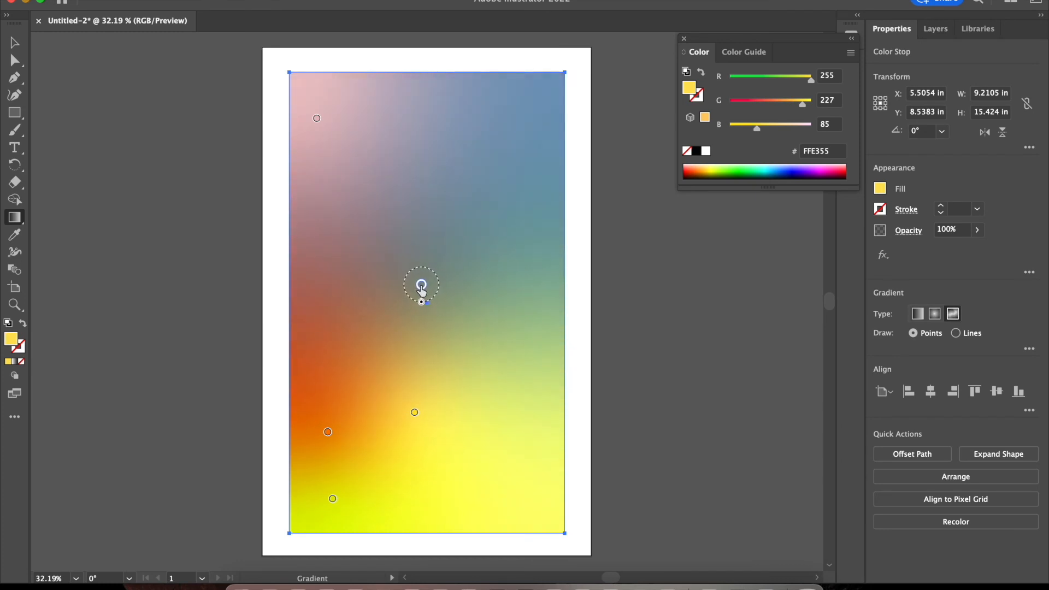
Step: Recolour the middle point, drag a dark brown point to the upper right, and recolour further points
double_click(421, 287)
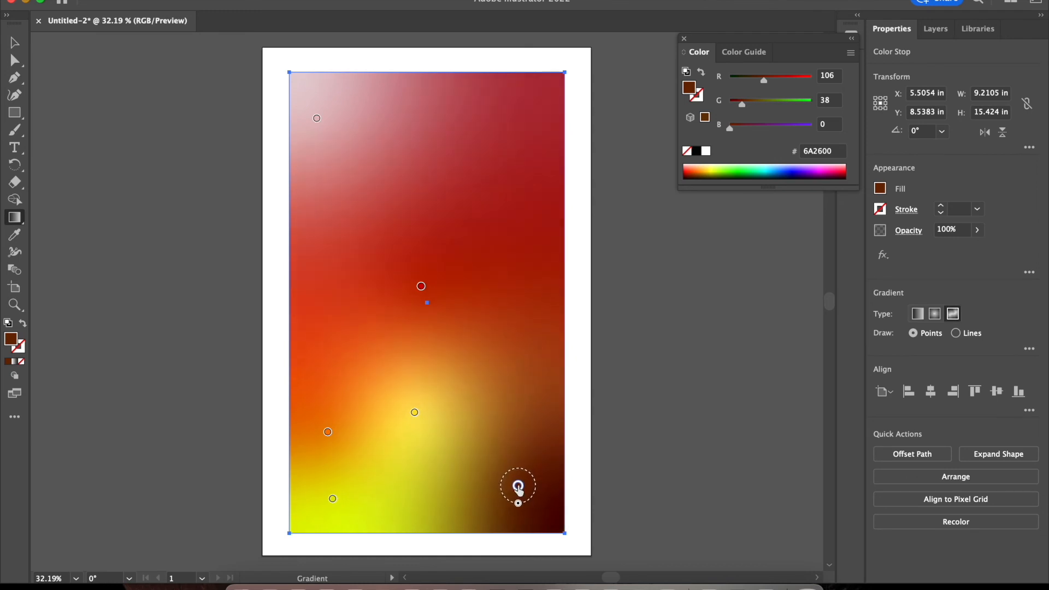
left_click_drag(517, 487, 516, 231)
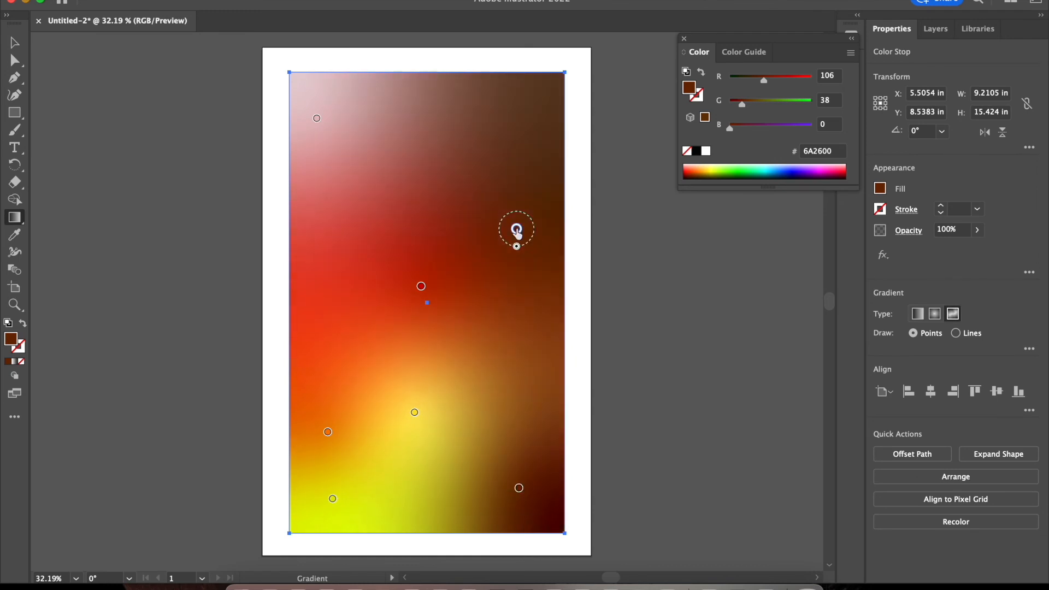
double_click(516, 229)
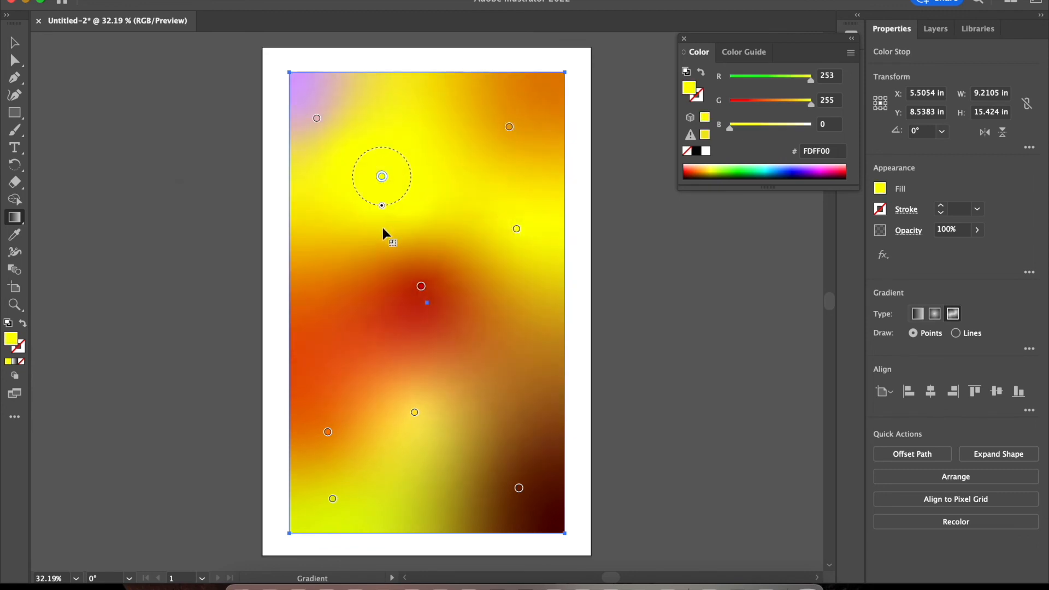
double_click(326, 240)
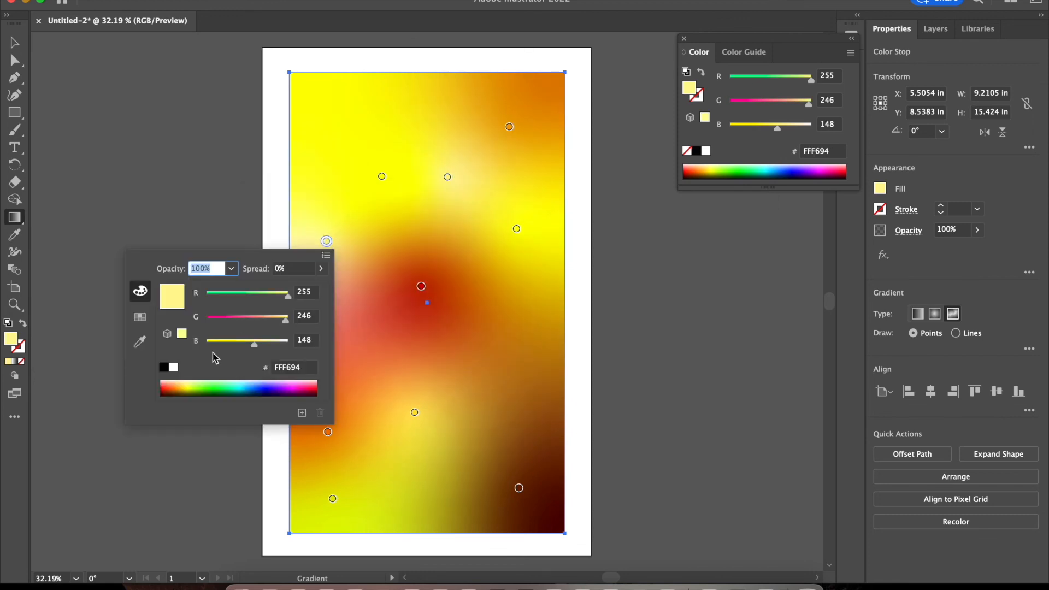
left_click(374, 110)
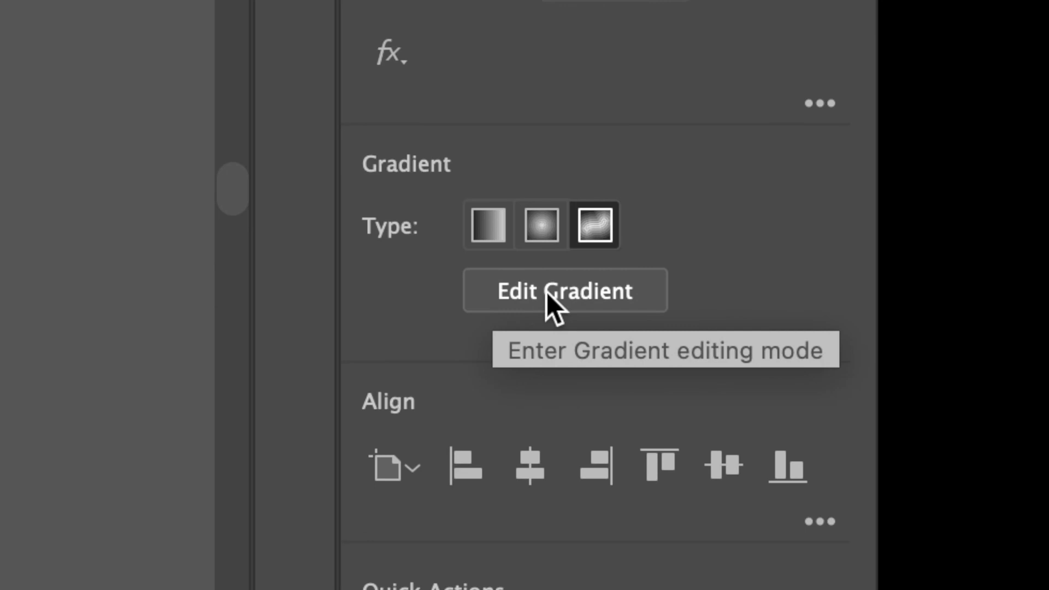
Step: Deselect the rectangle to reveal the finished dark red, yellow, orange and brown gradient
left_click(564, 291)
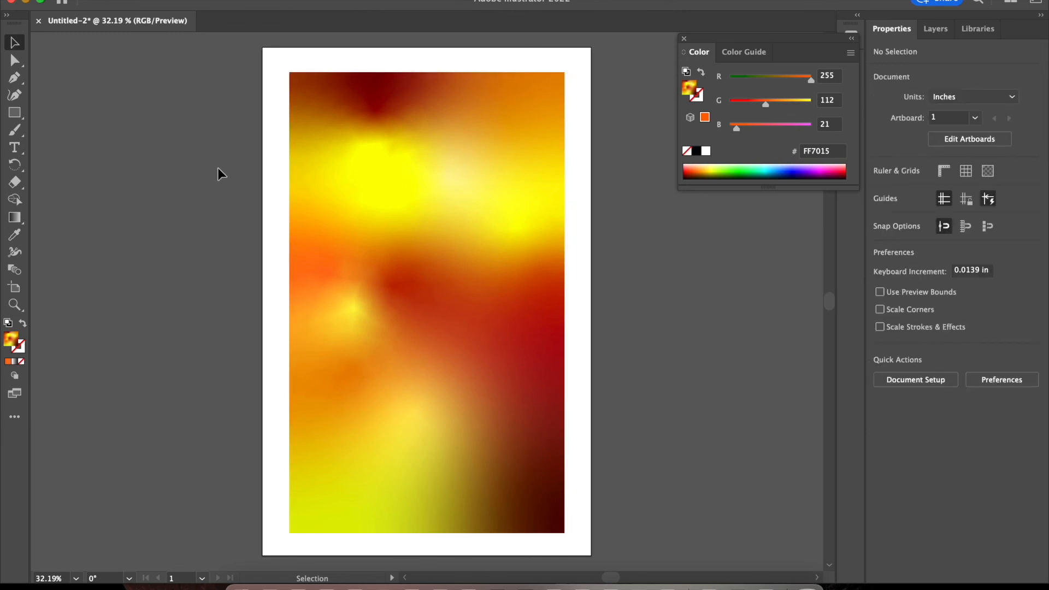
mouse_move(149, 41)
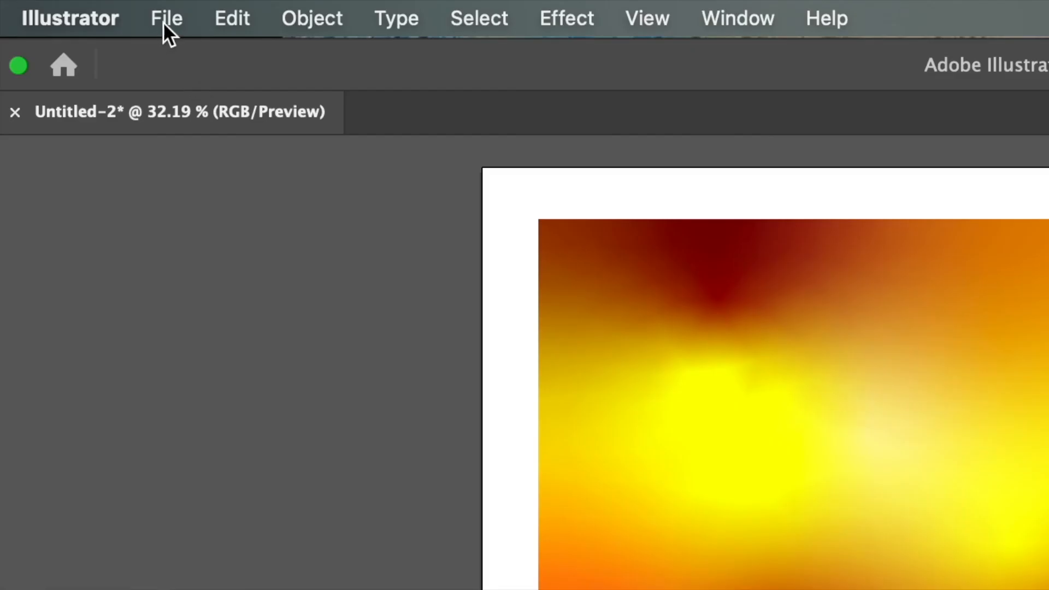
Step: Save As to Creative Cloud with the document name 'Colors'
left_click(166, 18)
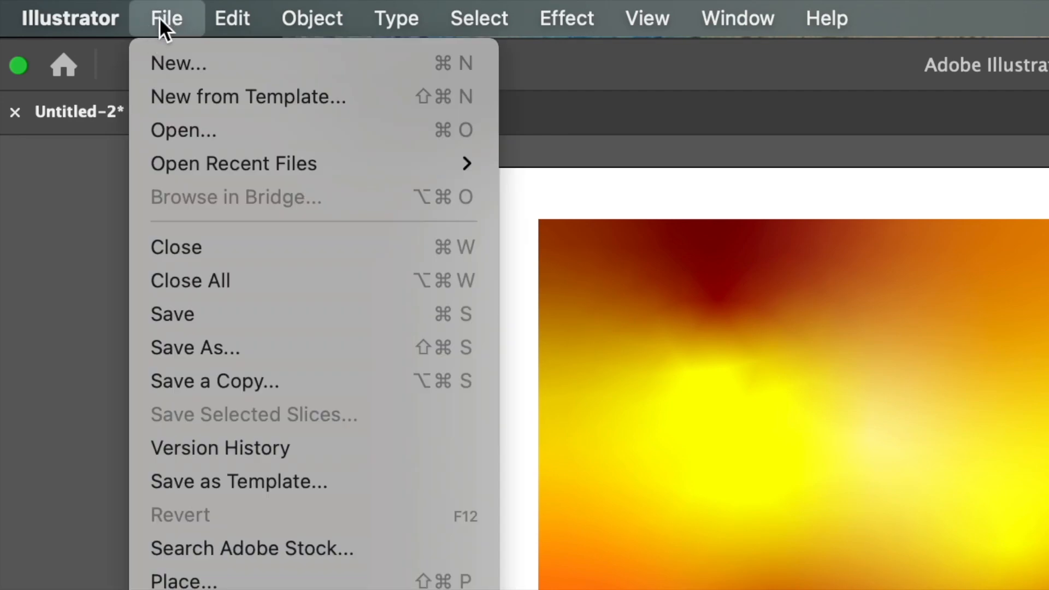
mouse_move(194, 348)
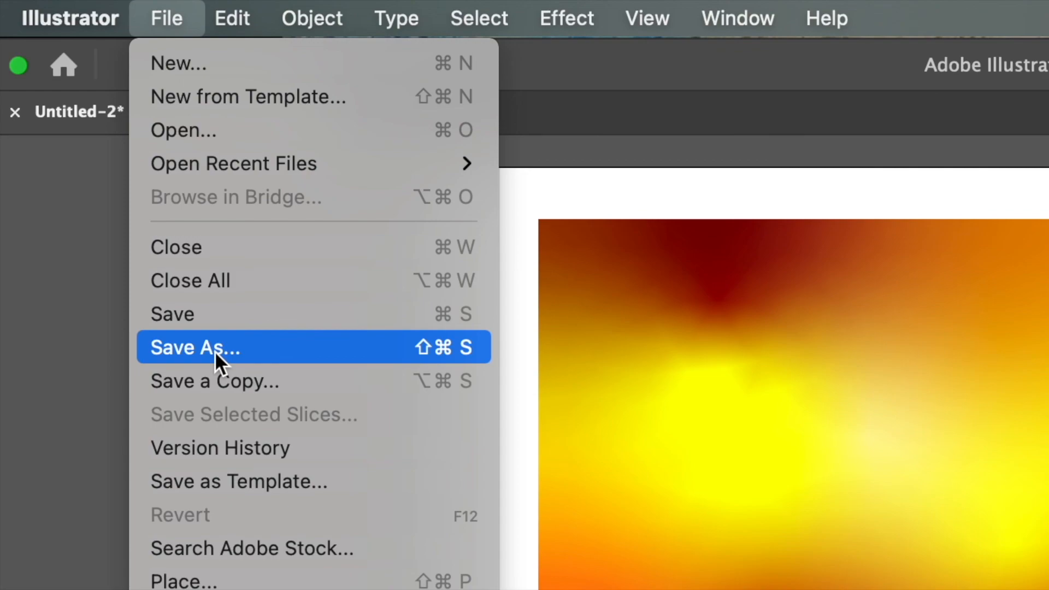
left_click(195, 347)
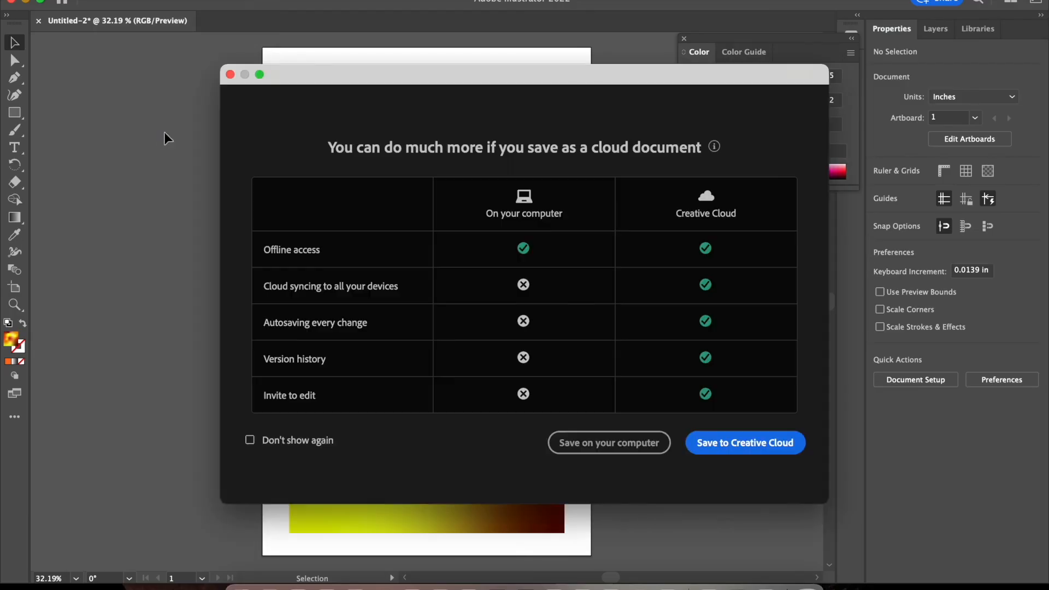
mouse_move(596, 479)
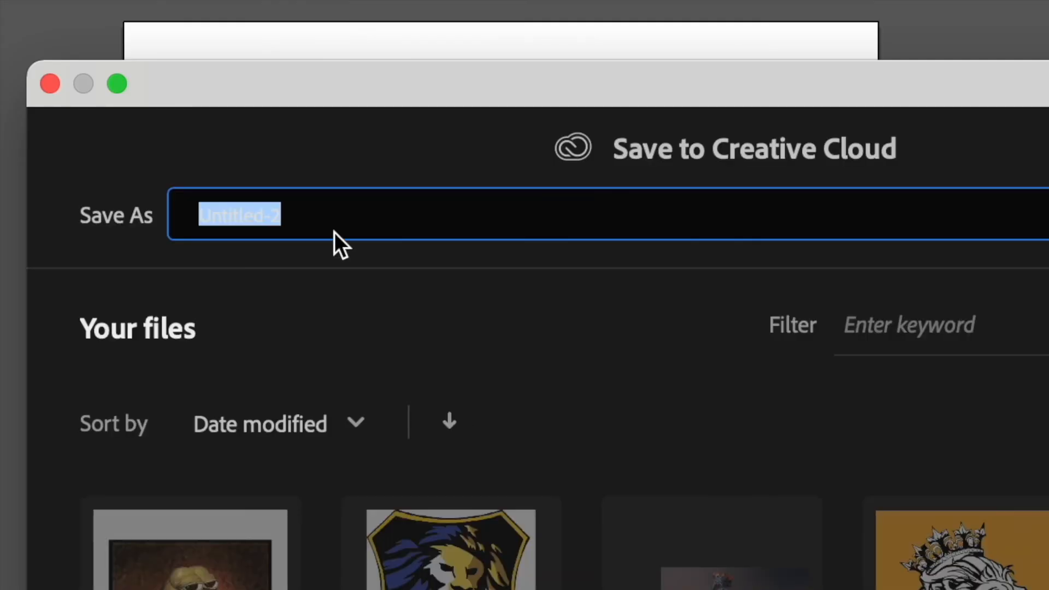
type("Colors")
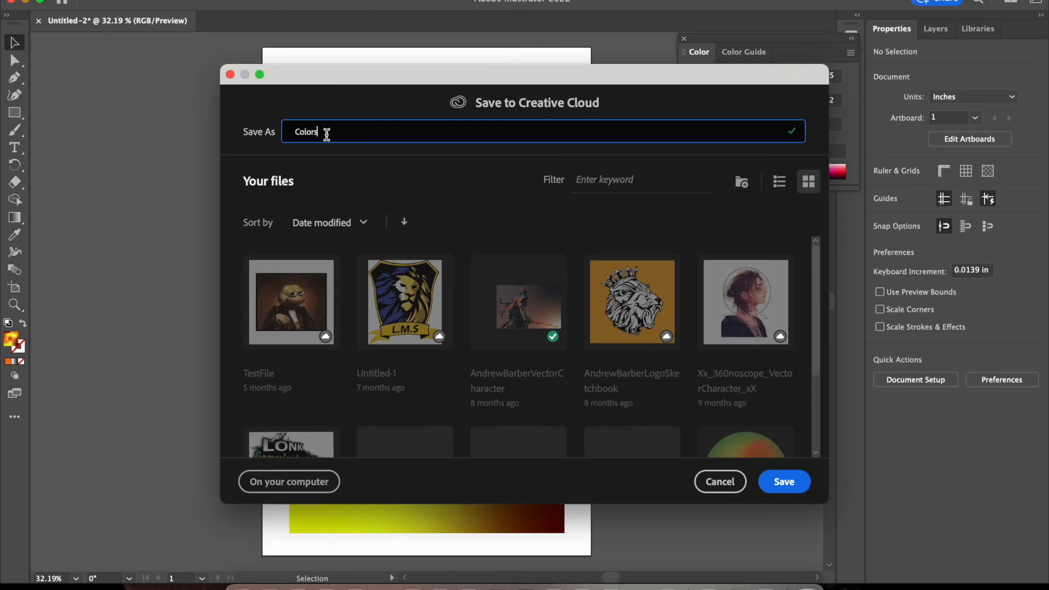
left_click(784, 482)
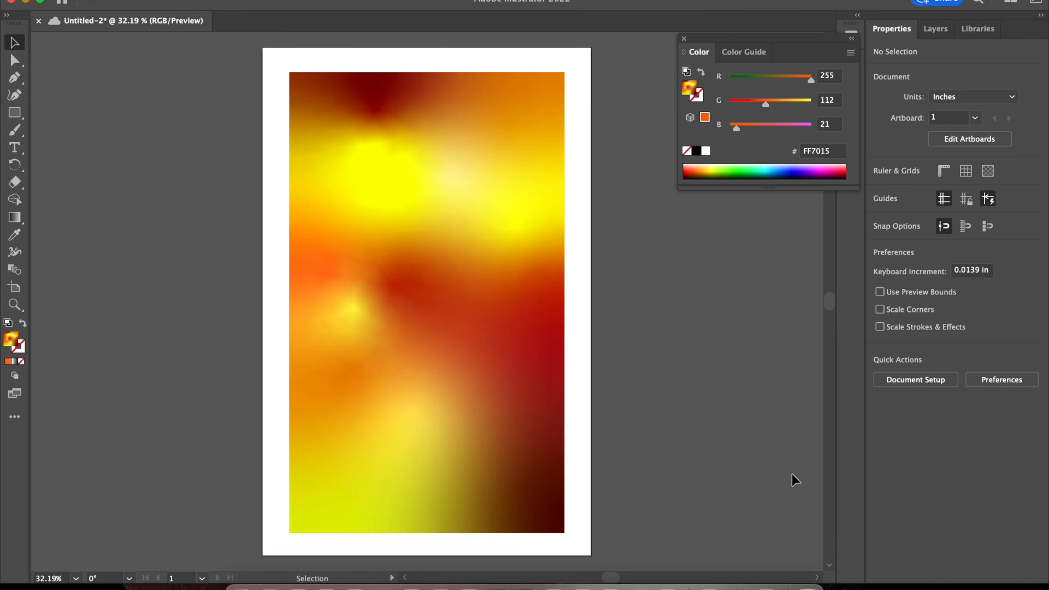